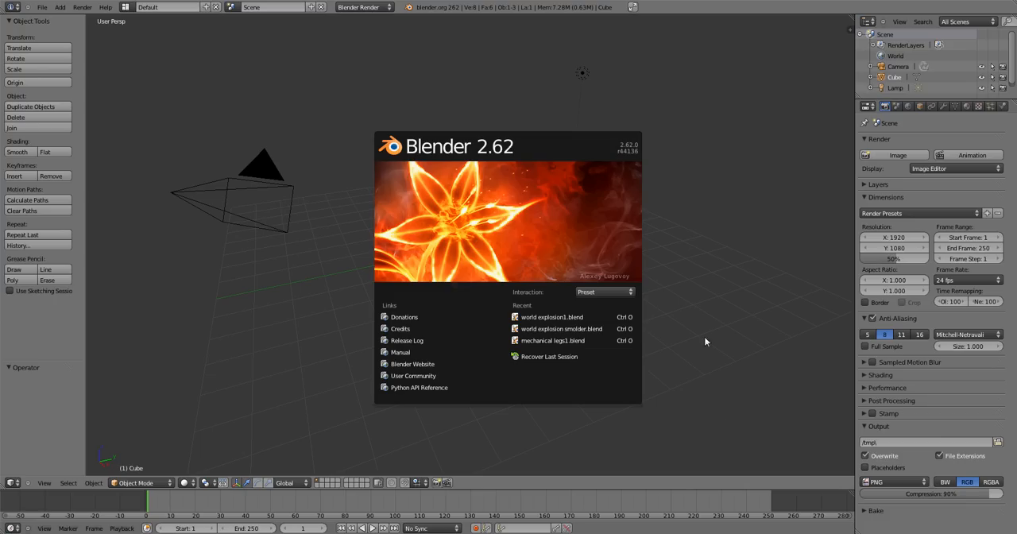
Step: Dismiss the splash, hide the N sidebar and toggle selection of all objects off and on
click(719, 333)
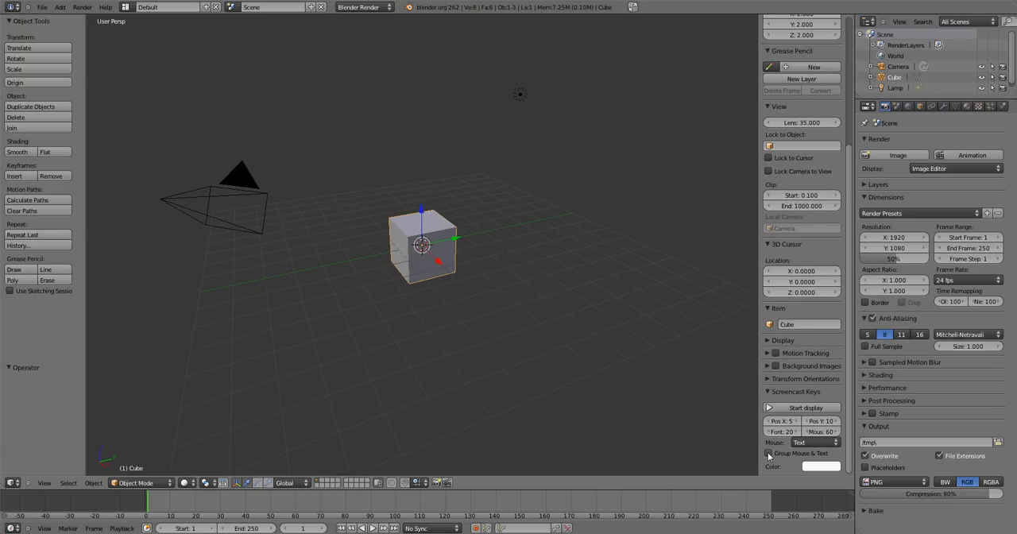
click(801, 407)
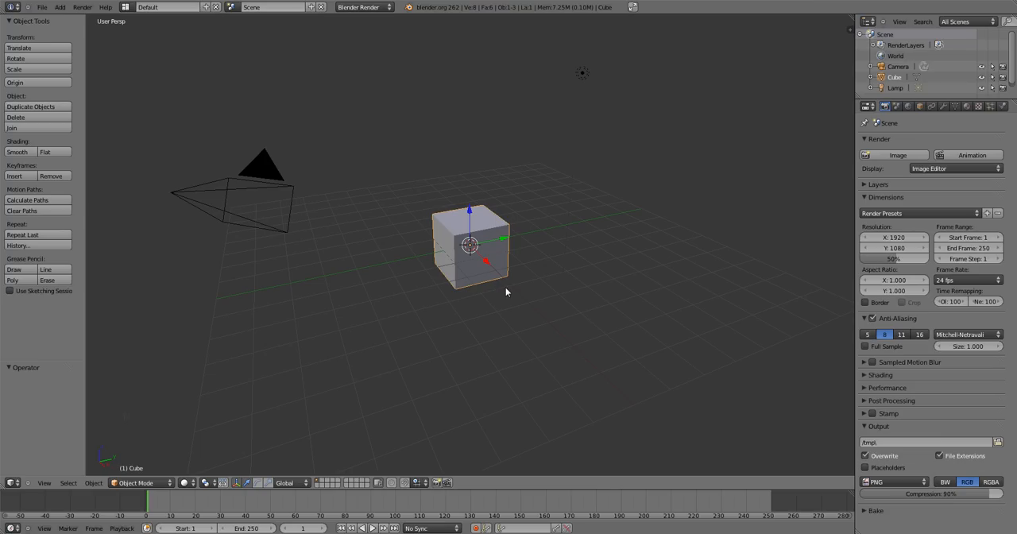
mouse_move(522, 321)
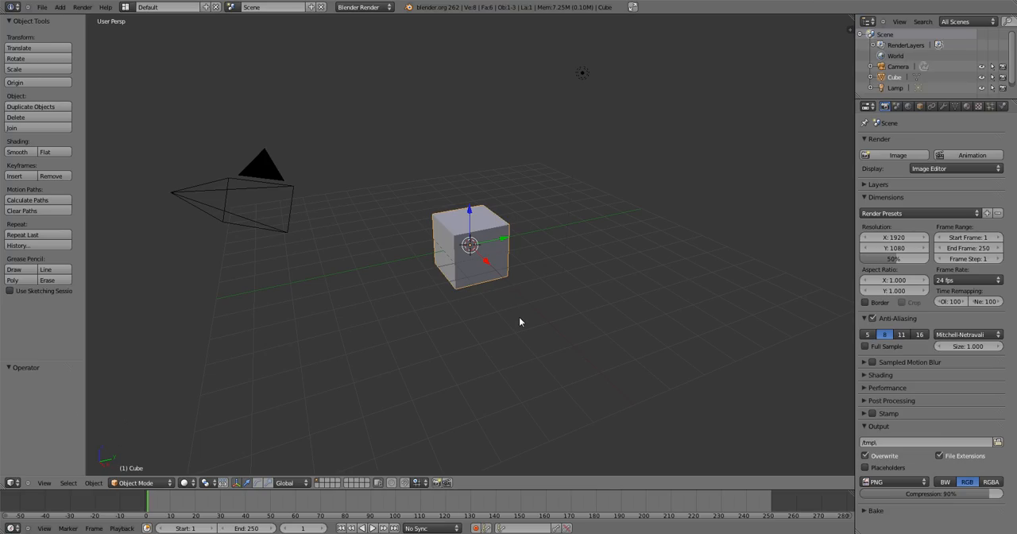
mouse_move(512, 321)
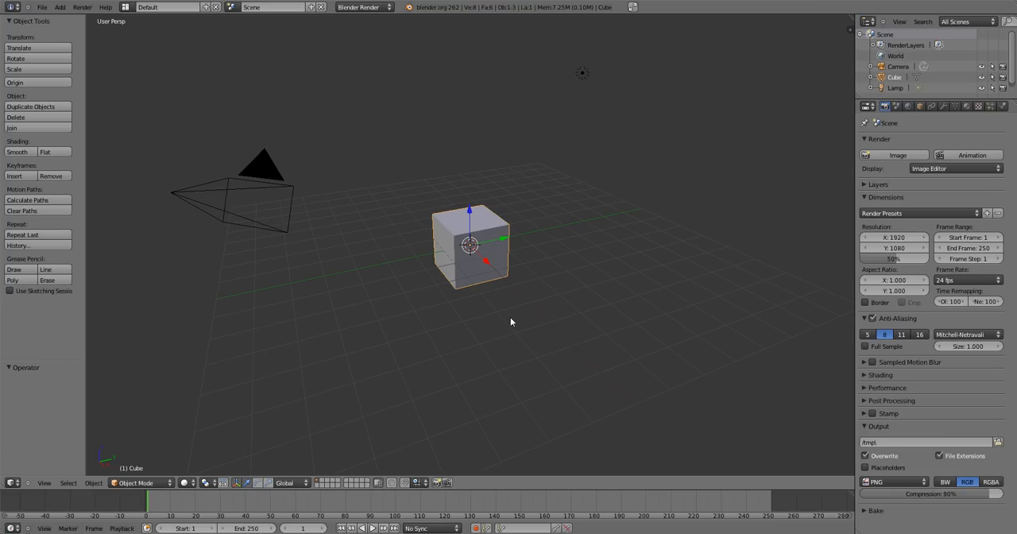
key(a)
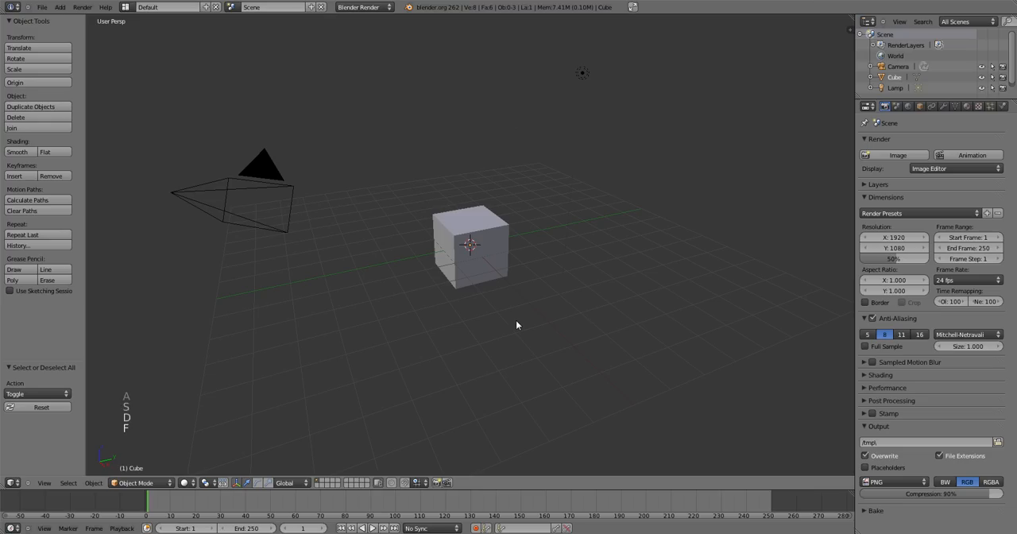
key(a)
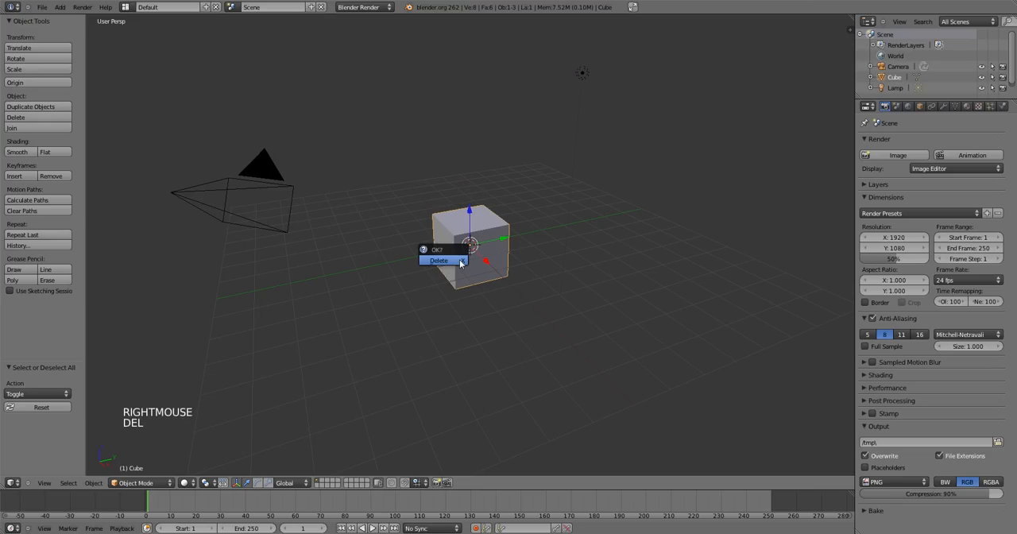
Step: Delete the cube and add a plane scaled up about four times as the ground
click(438, 260)
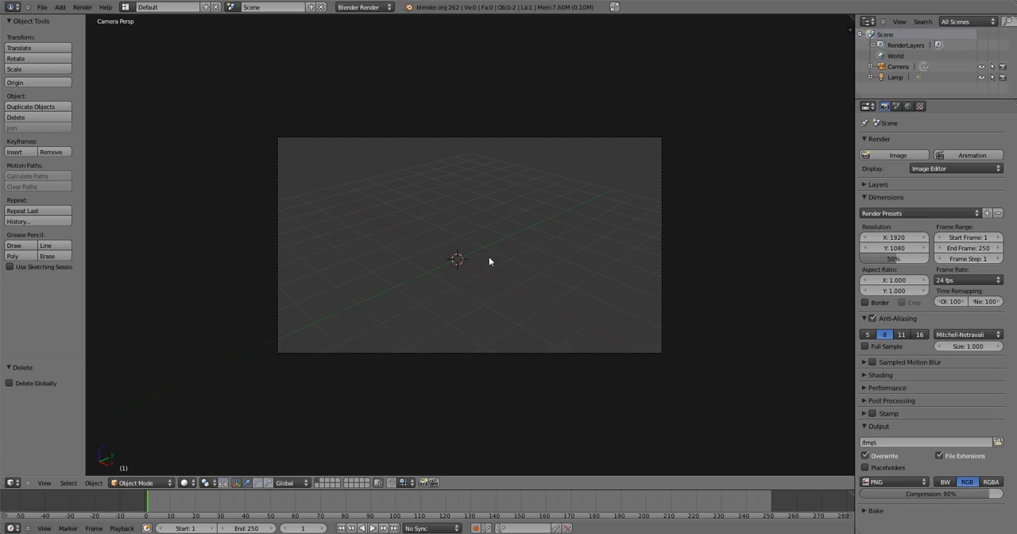
mouse_move(464, 280)
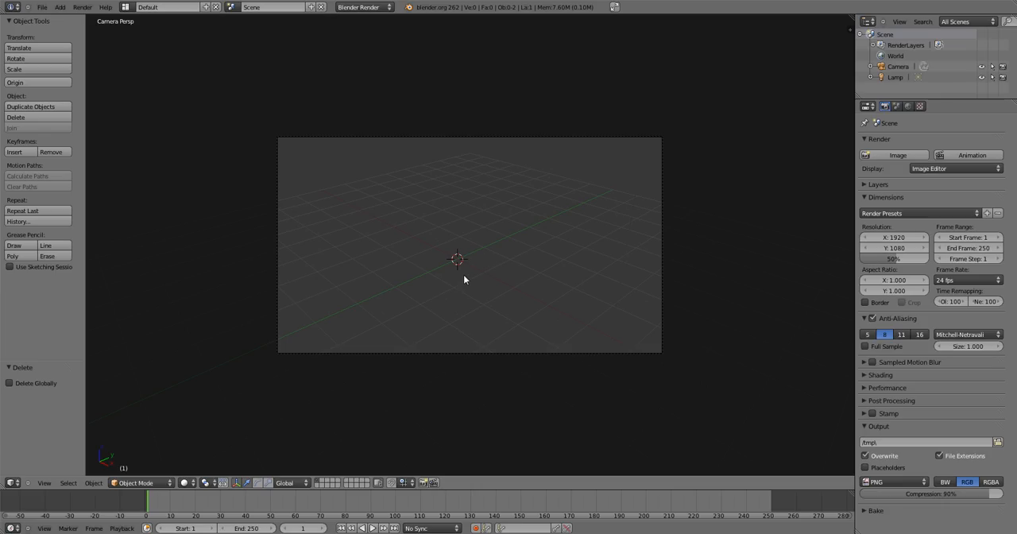
key(shift+a)
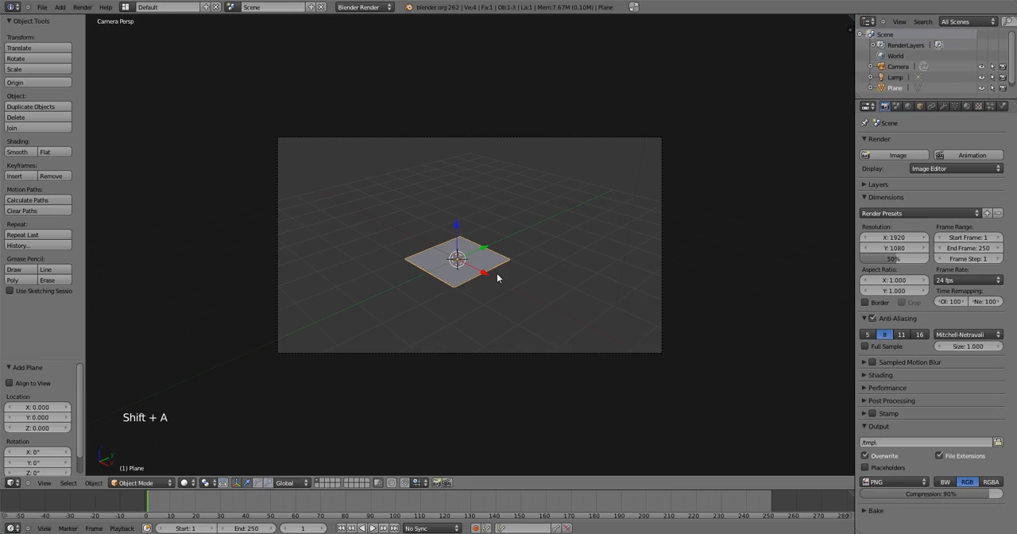
key(s)
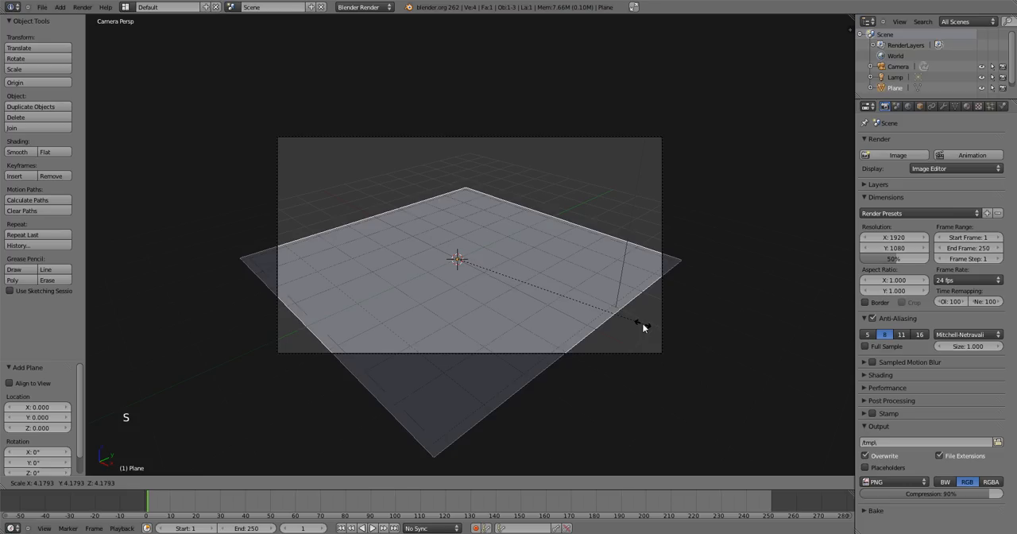
click(644, 327)
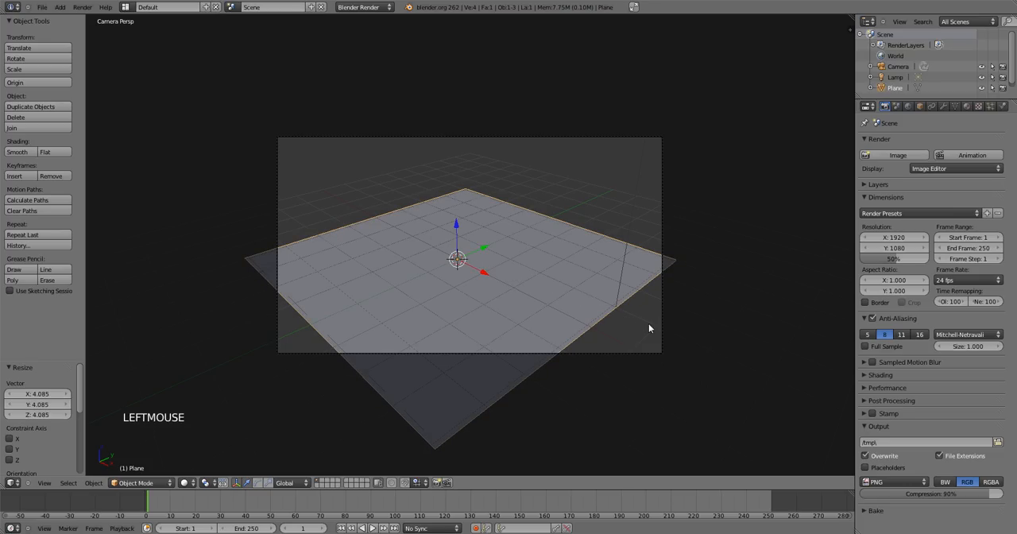
mouse_move(486, 286)
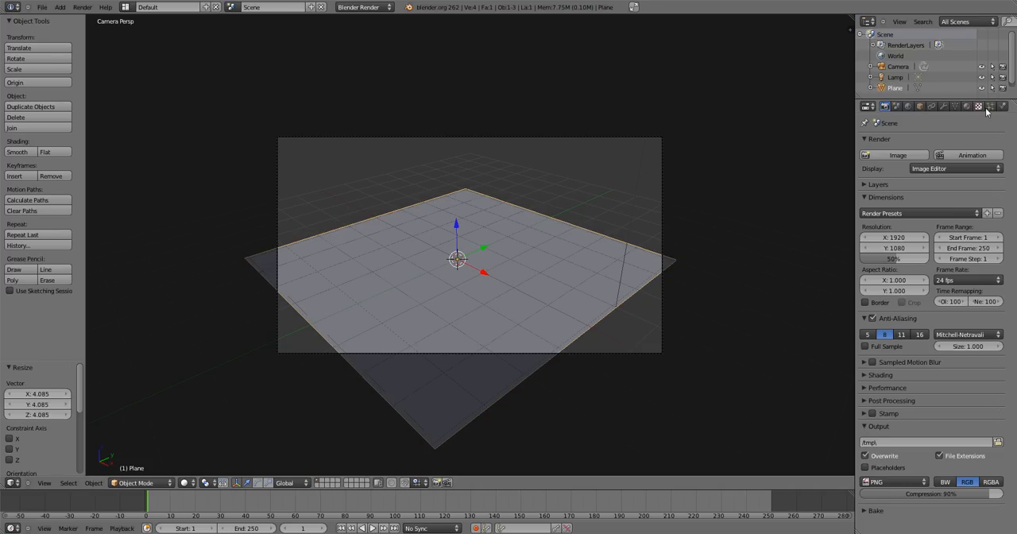
Step: Enable Dynamic Paint on the plane as a canvas and set up its paint output layers
click(1003, 105)
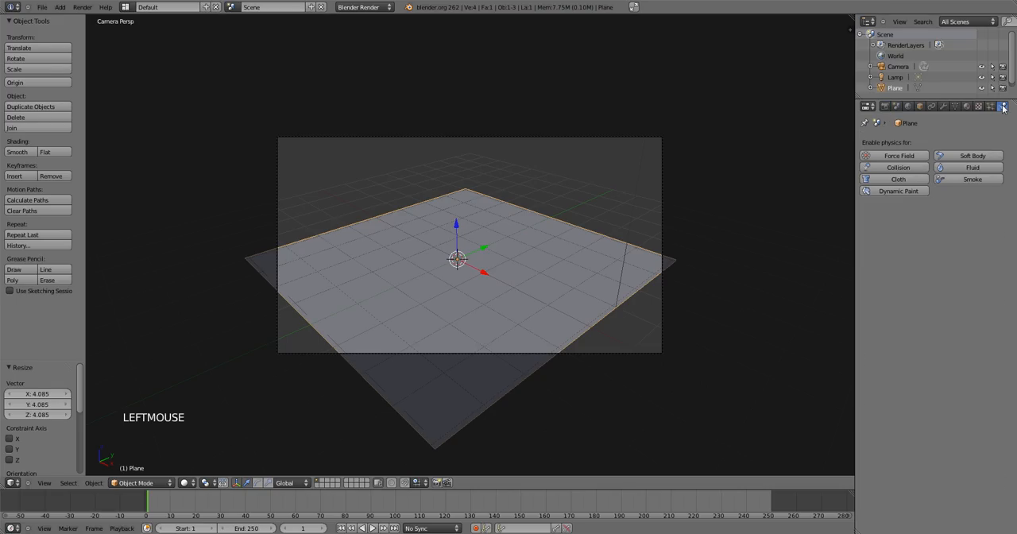
click(899, 191)
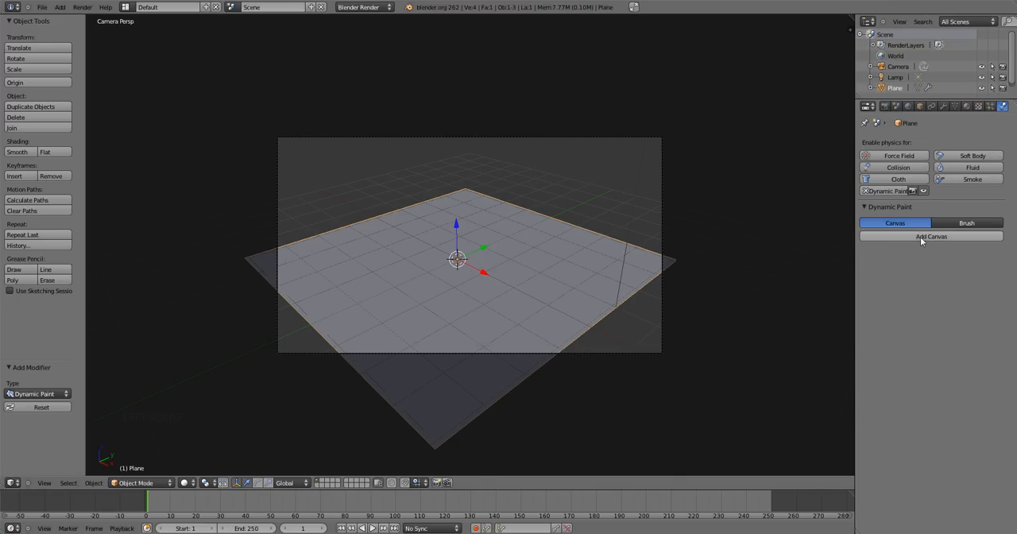
click(931, 235)
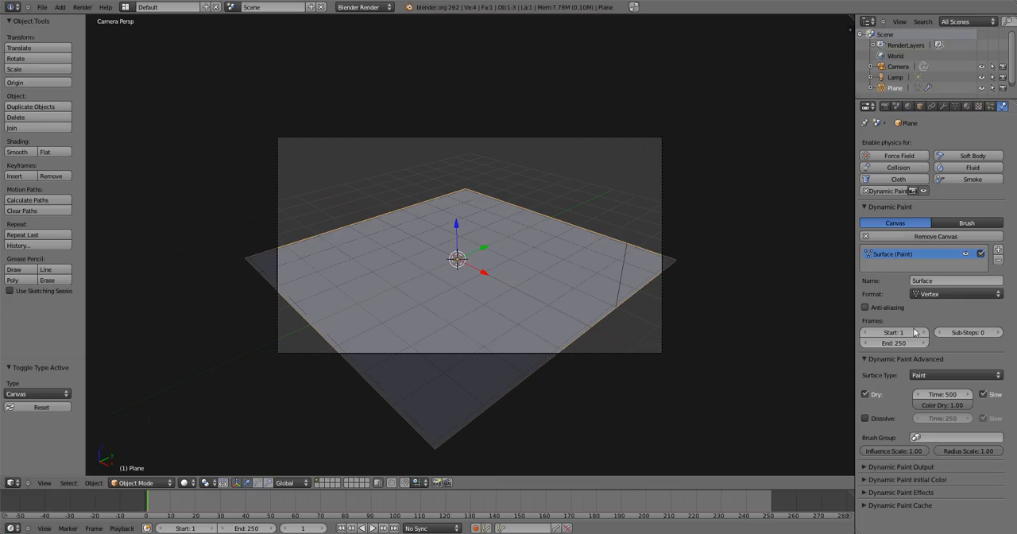
mouse_move(890, 437)
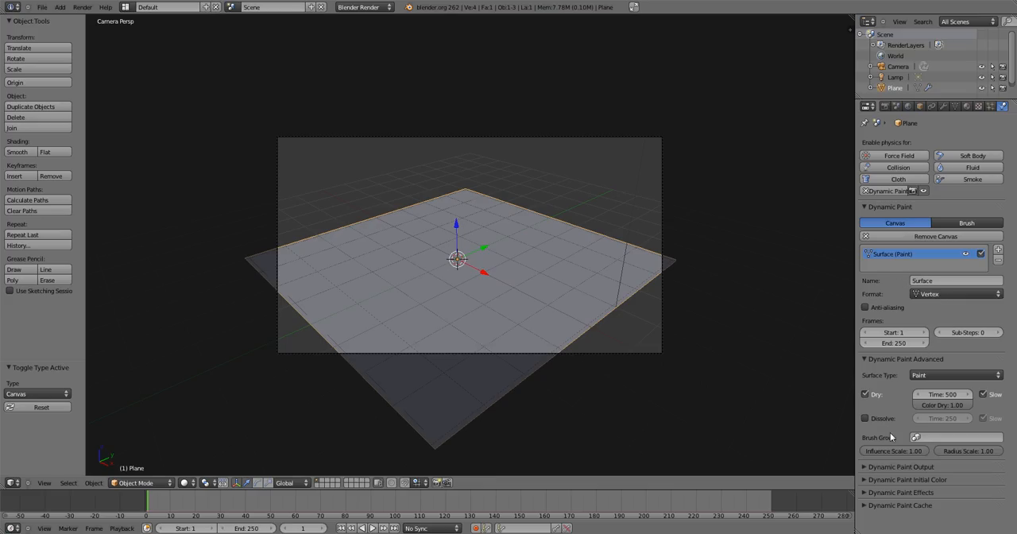
click(899, 467)
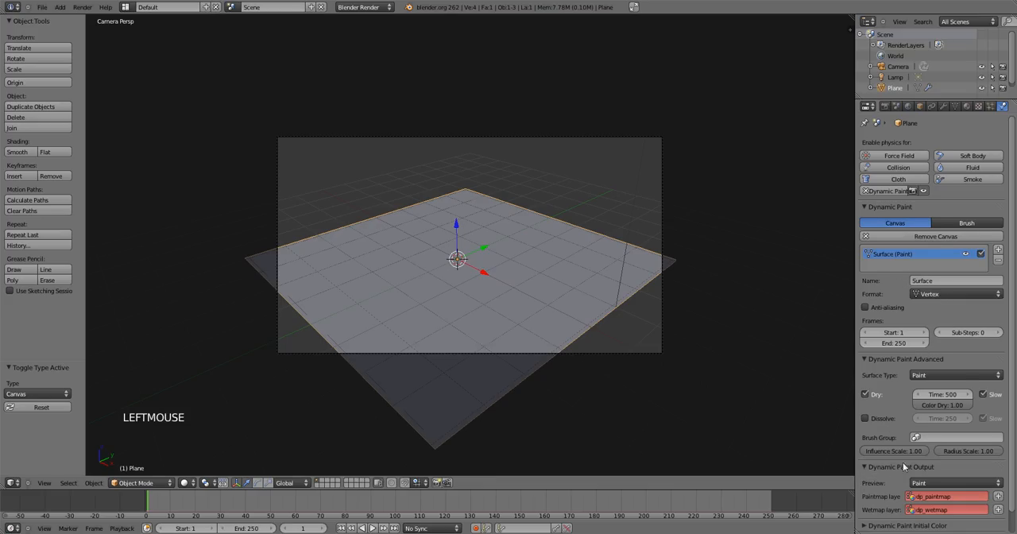
scroll(down, 3)
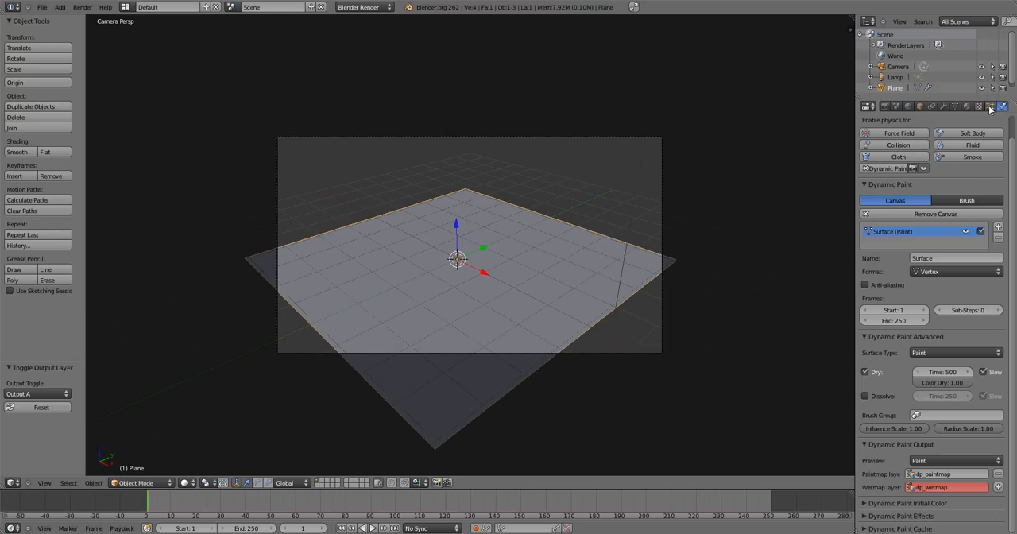
click(968, 105)
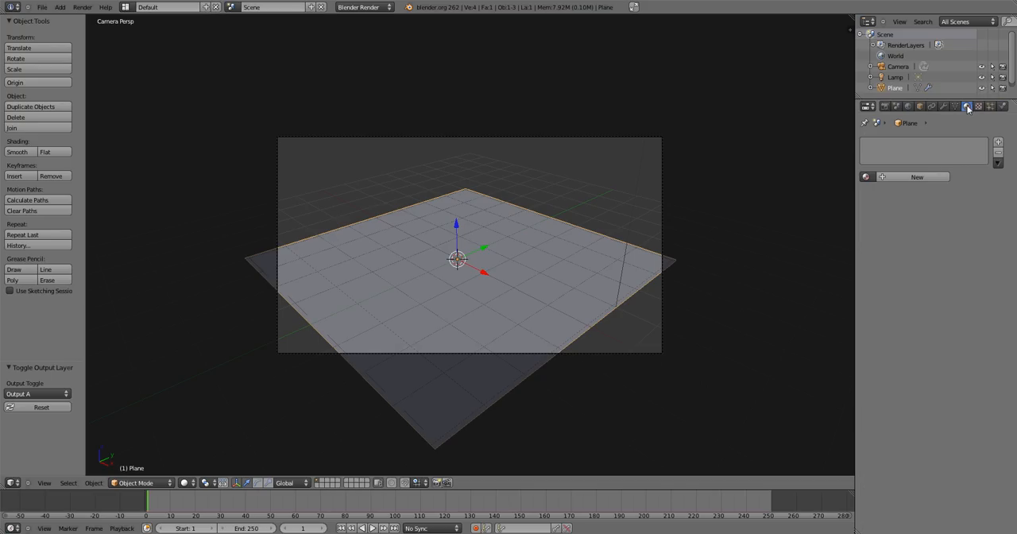
Step: Add a new blue material to the plane with Vertex Color Paint switched on
click(917, 176)
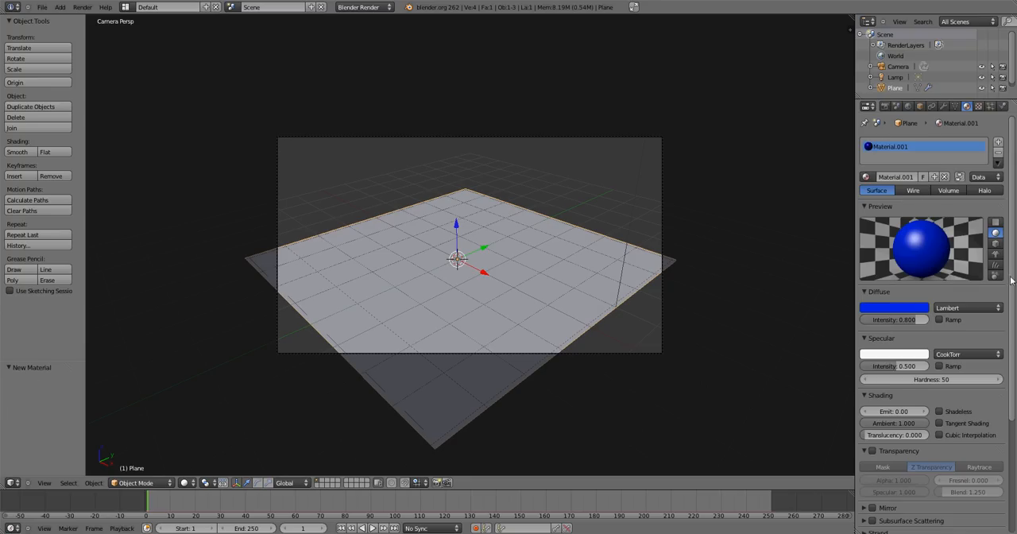
scroll(down, 3)
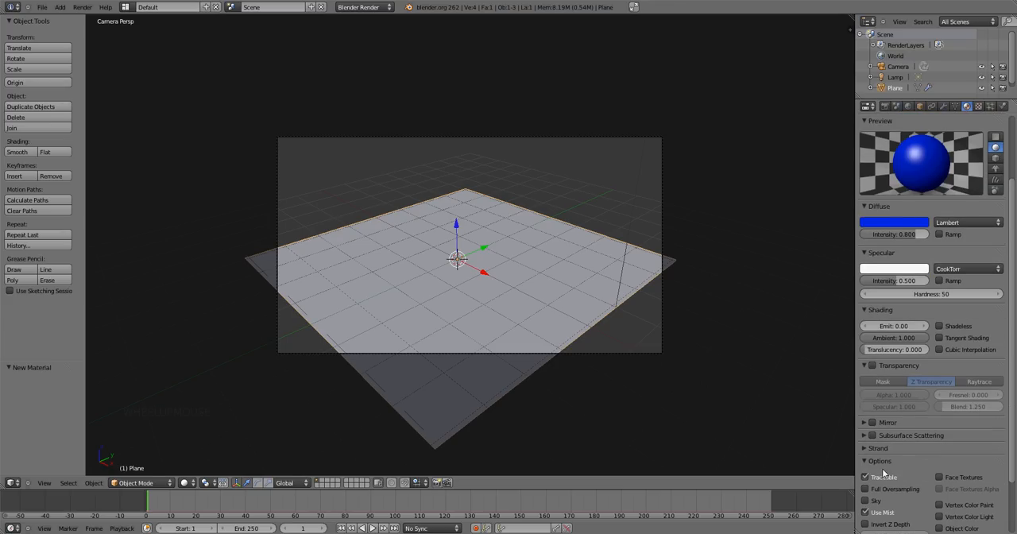
click(941, 506)
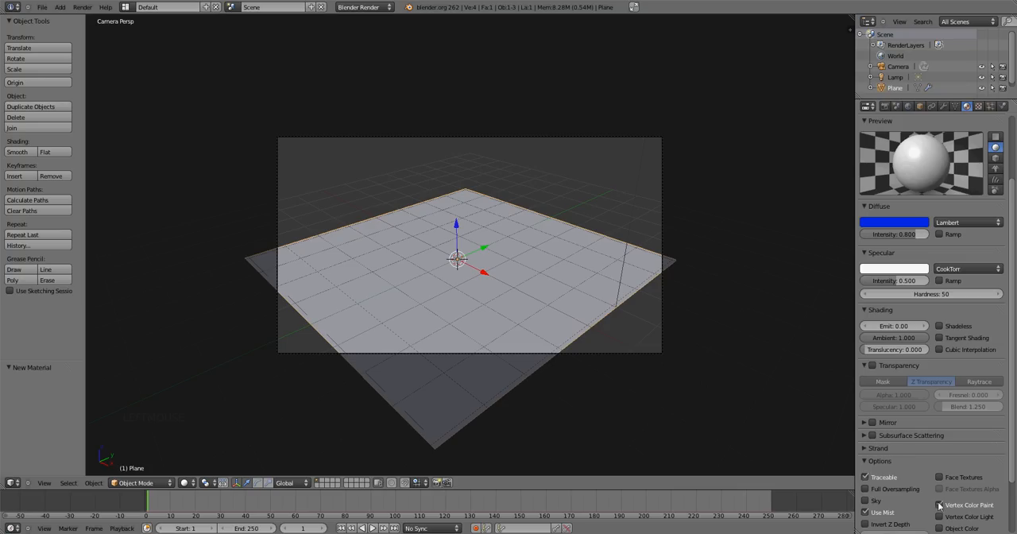
mouse_move(968, 505)
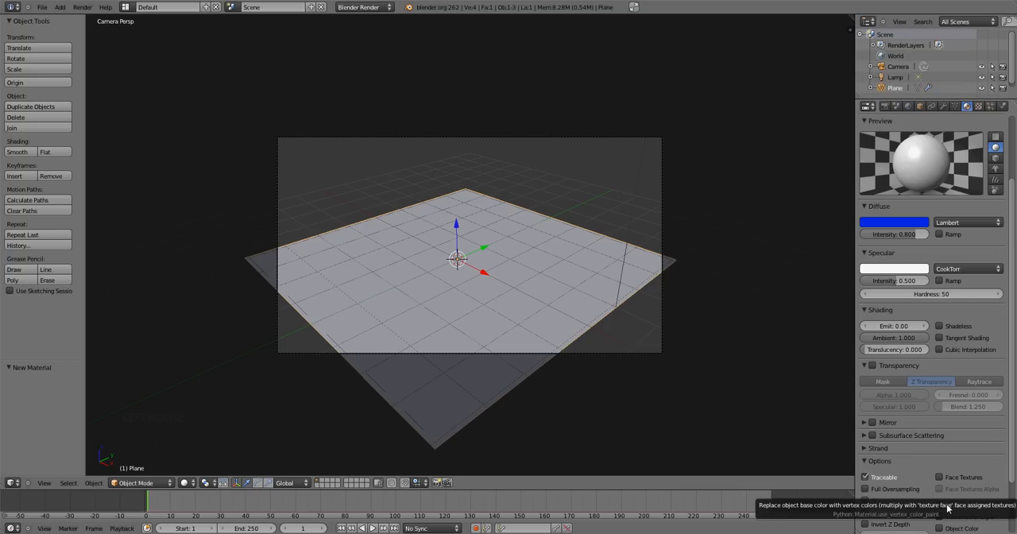
click(954, 105)
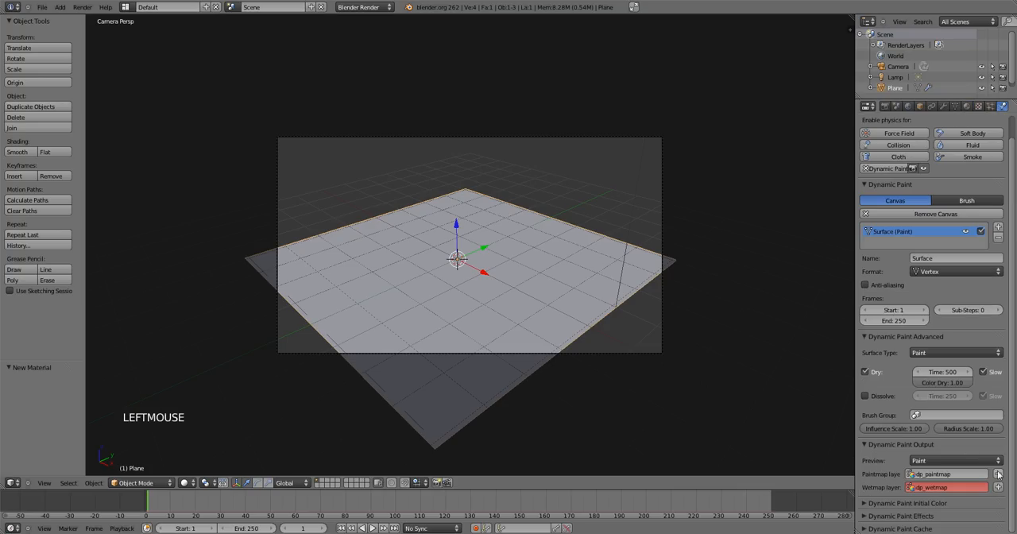
click(968, 105)
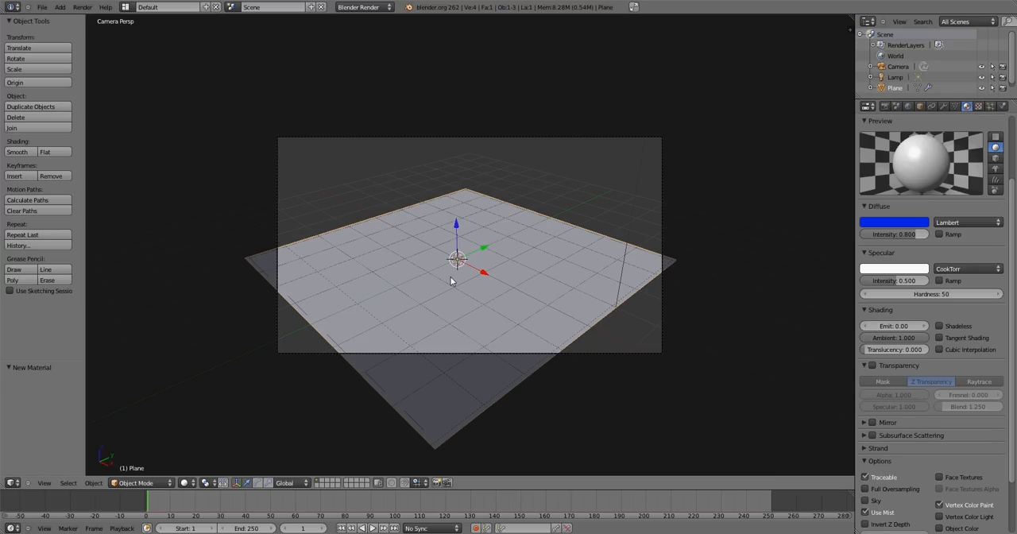
Step: Subdivide the plane repeatedly with more cuts into a dense face grid, back in Object Mode
key(Tab)
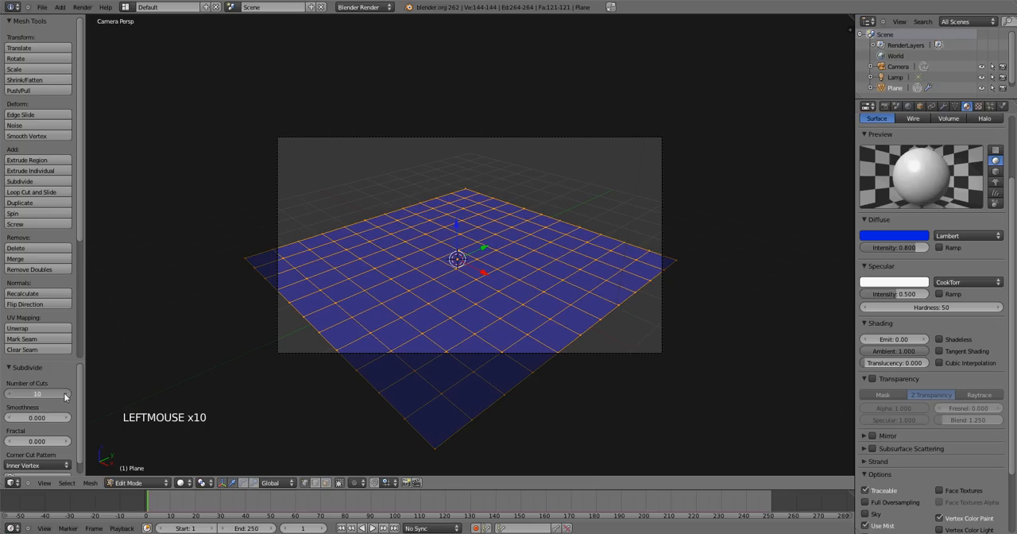
click(36, 394)
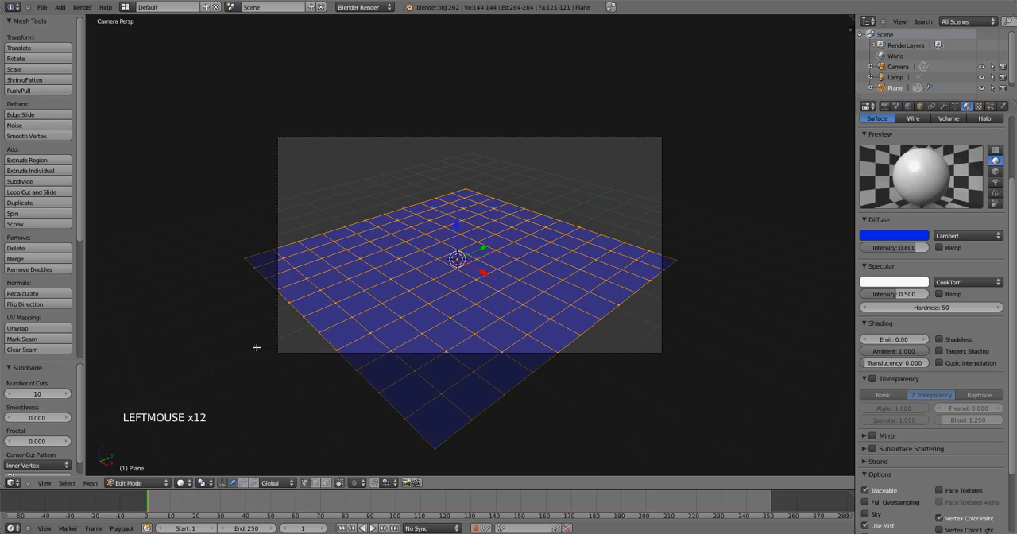
key(w)
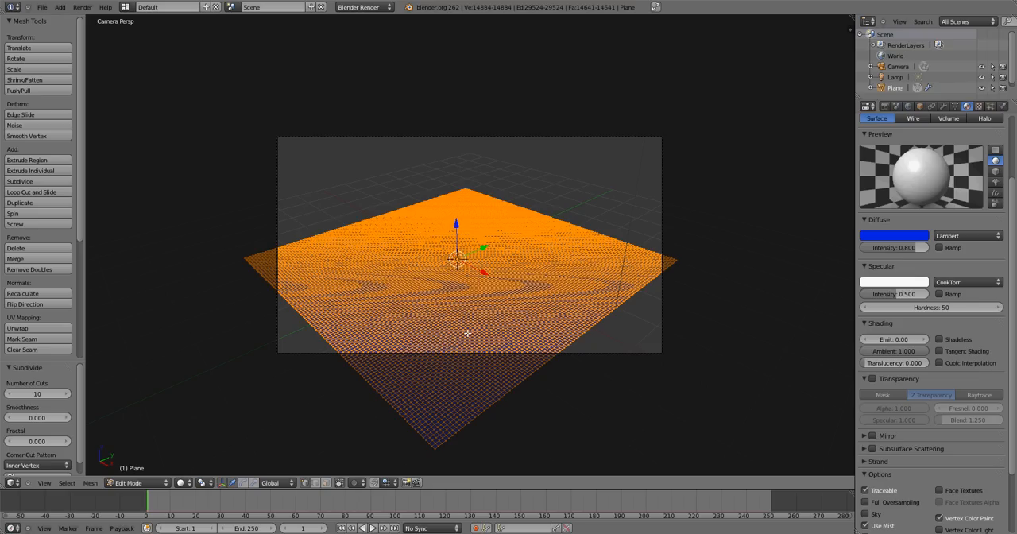
mouse_move(429, 423)
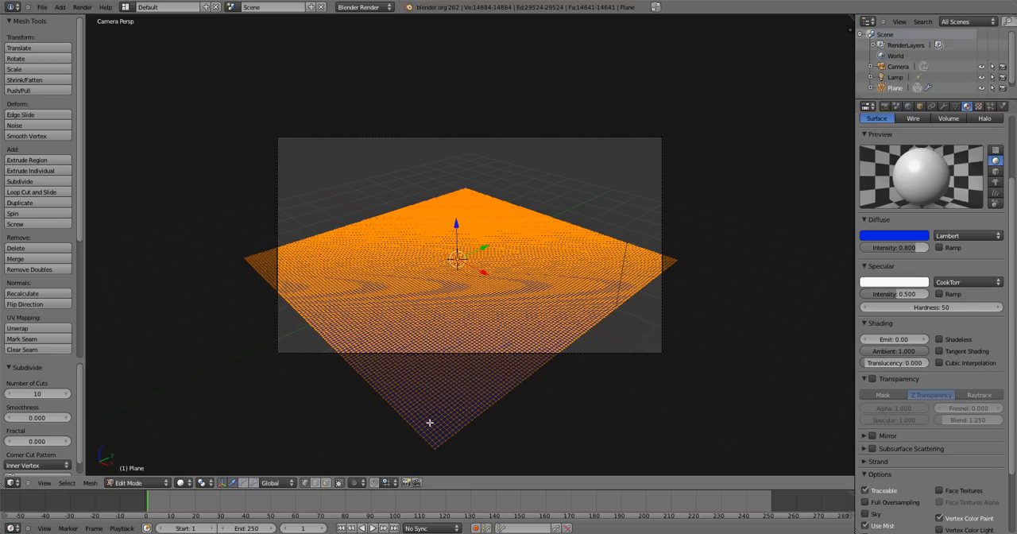
mouse_move(426, 451)
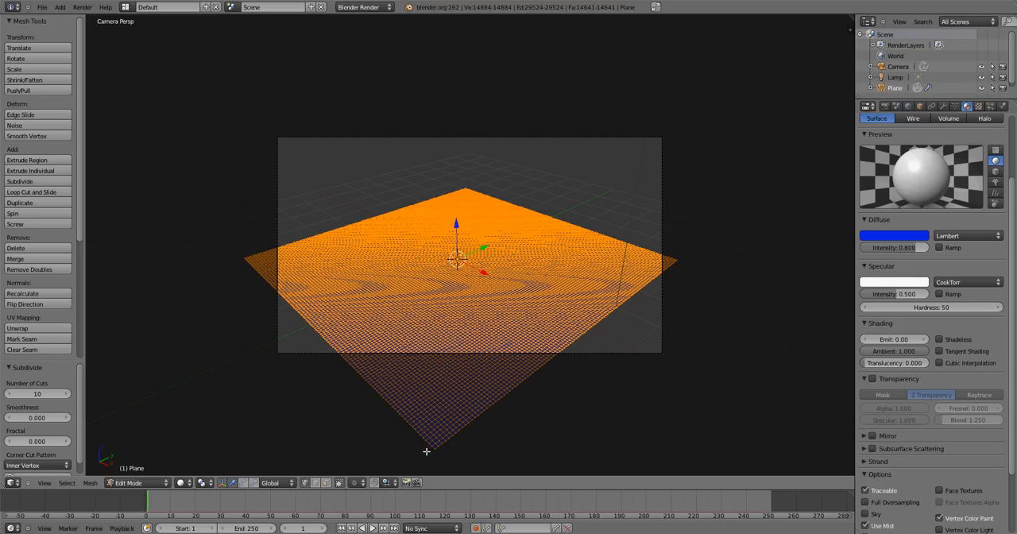
mouse_move(572, 232)
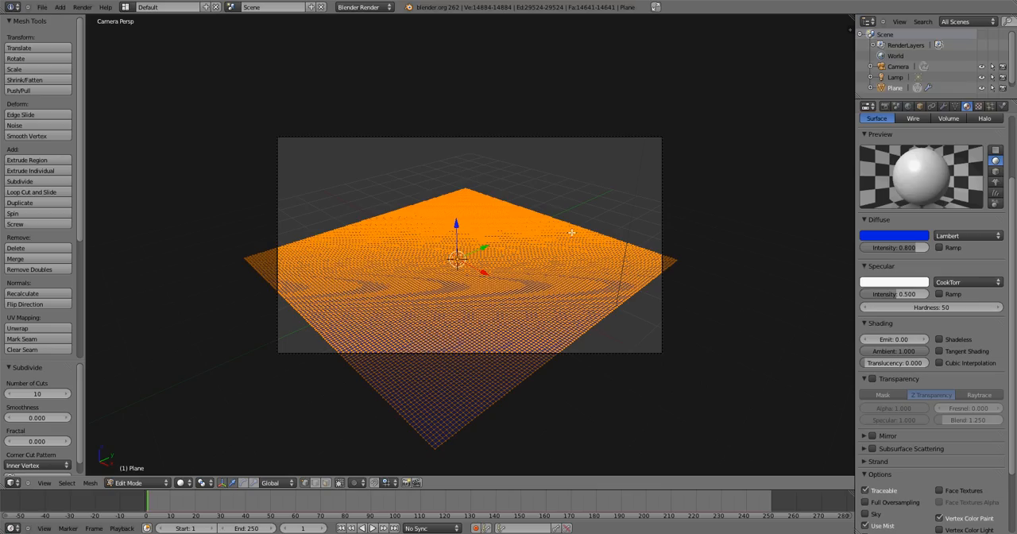
key(Tab)
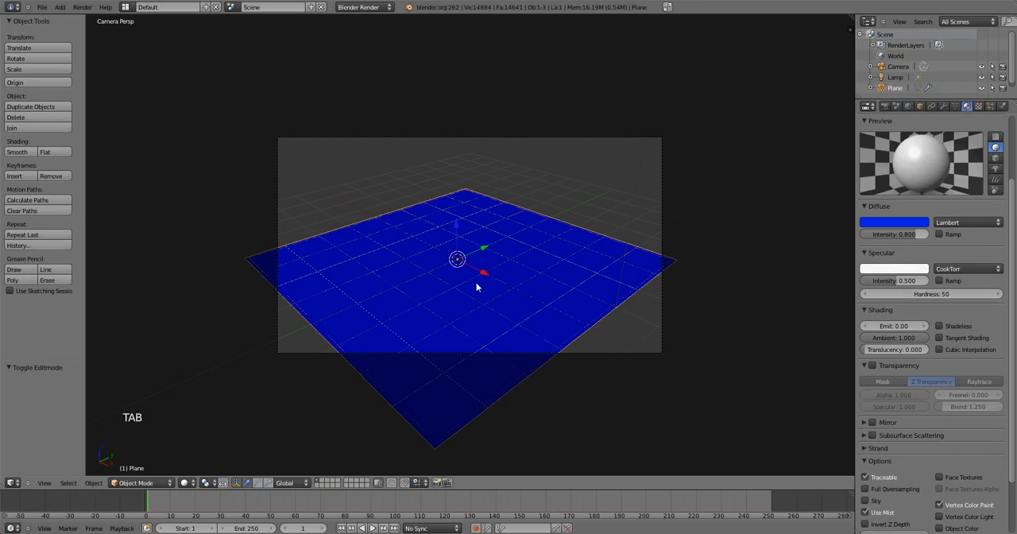
Step: Add a UV sphere on the plane and give it a new orange diffuse material
key(shift+a)
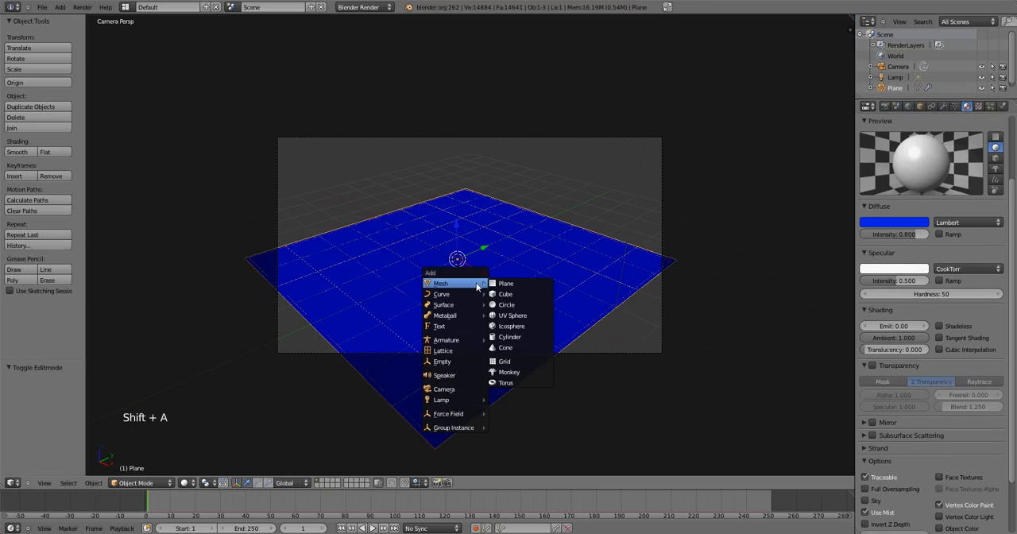
mouse_move(512, 314)
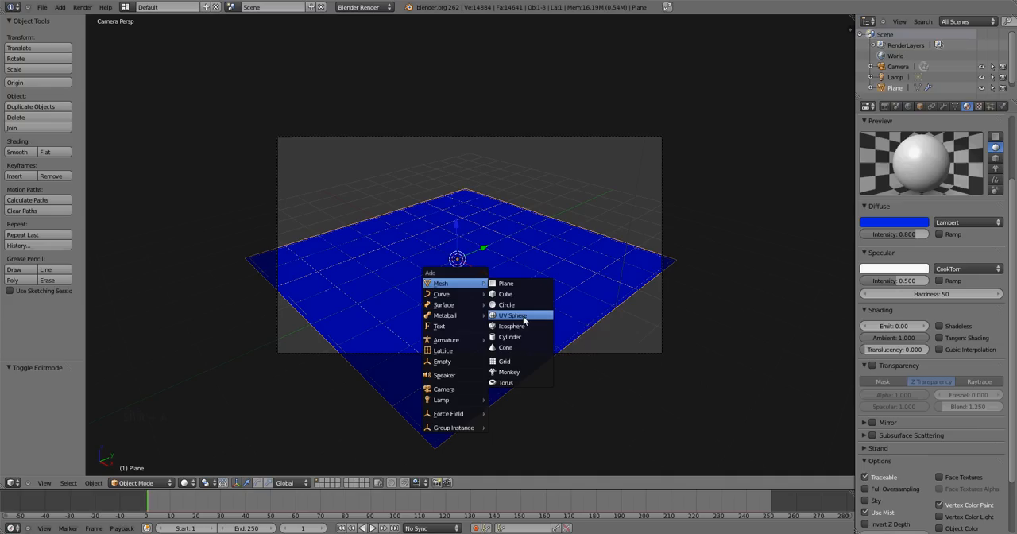
click(513, 315)
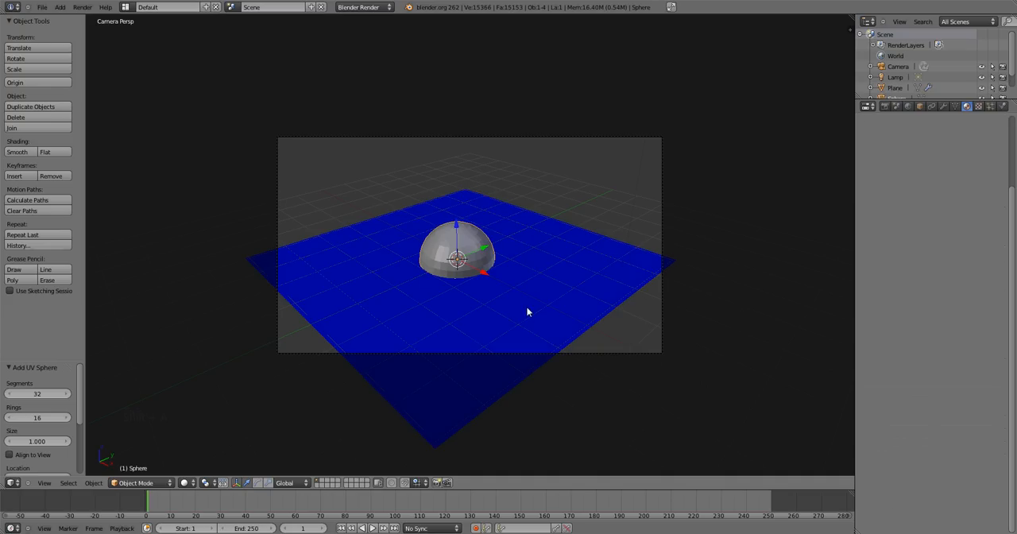
scroll(up, 3)
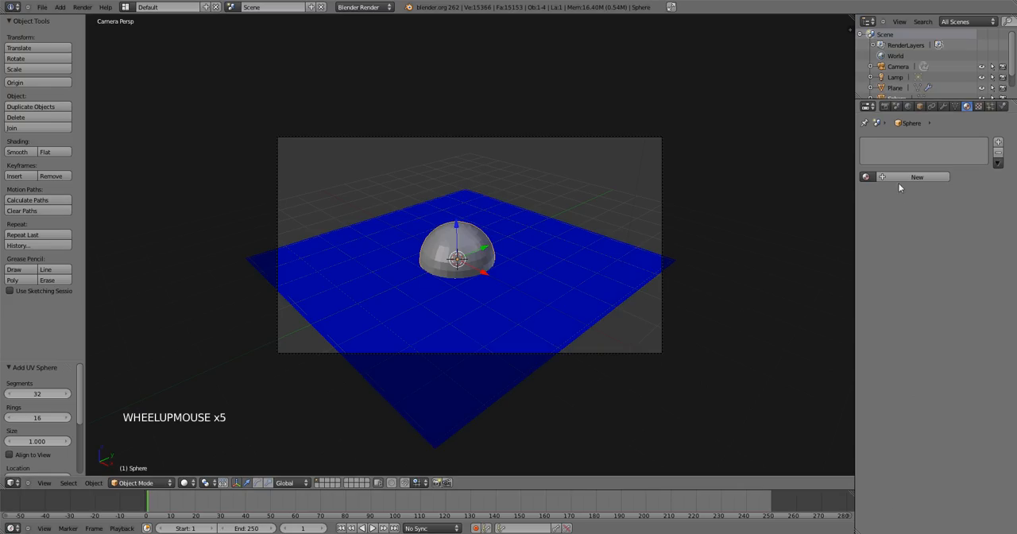
click(916, 176)
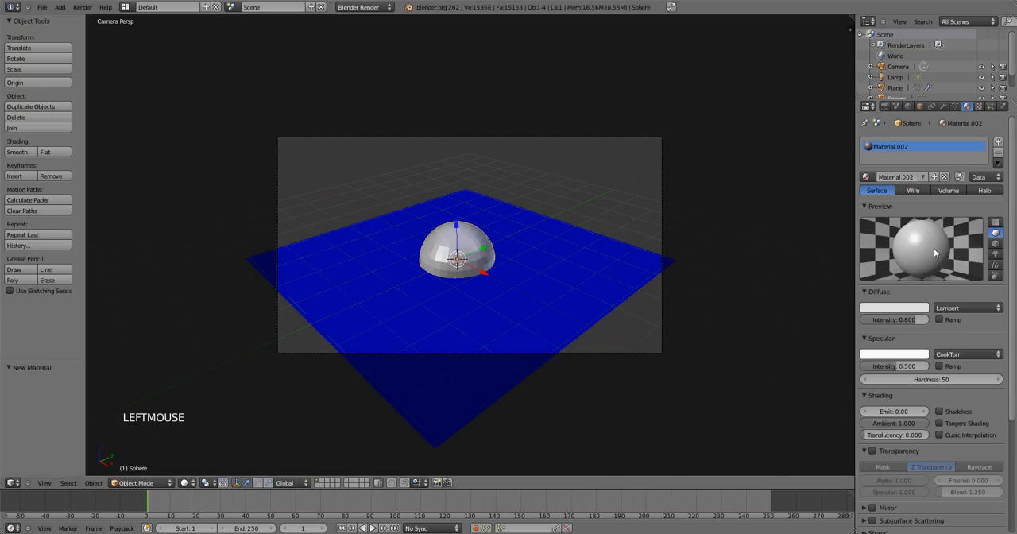
click(893, 307)
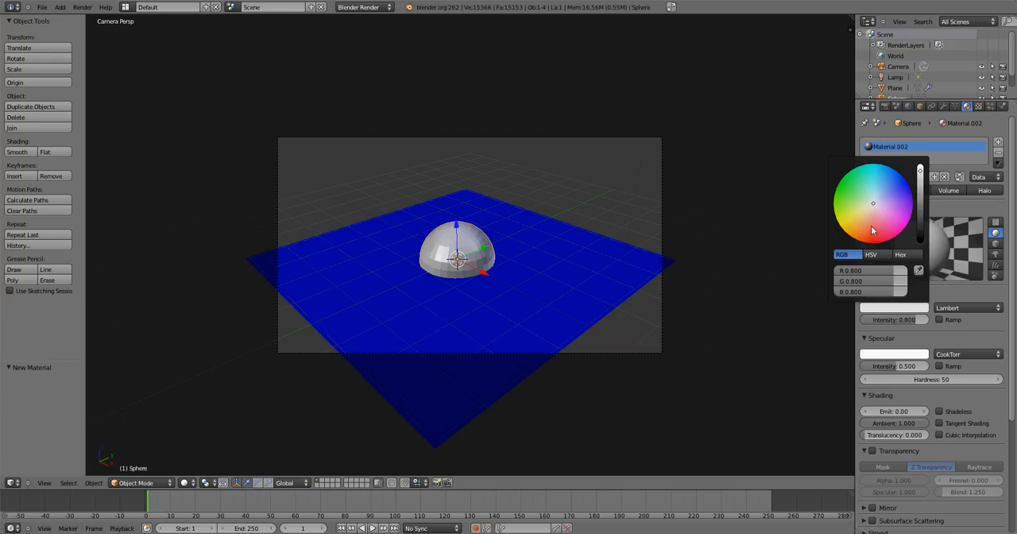
click(864, 241)
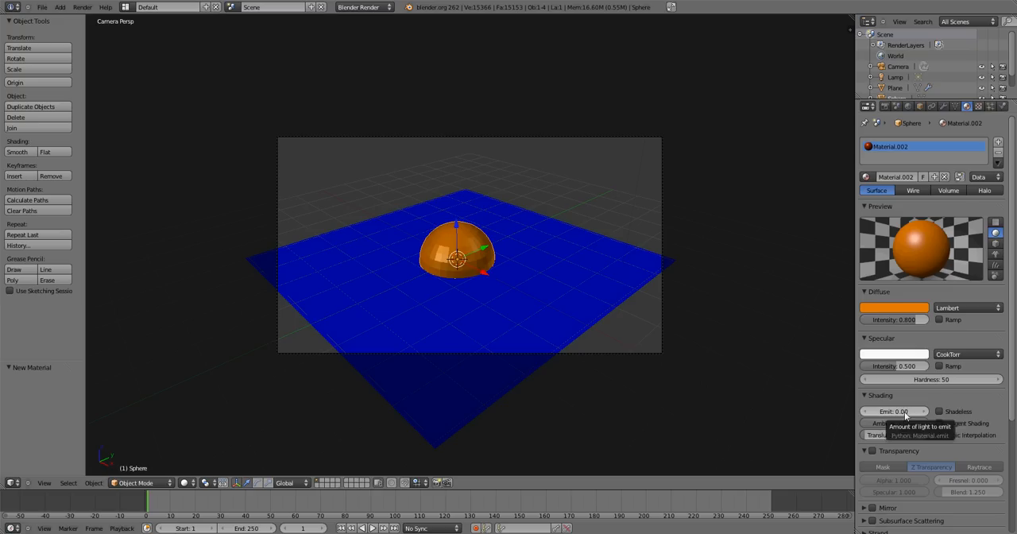
click(1003, 105)
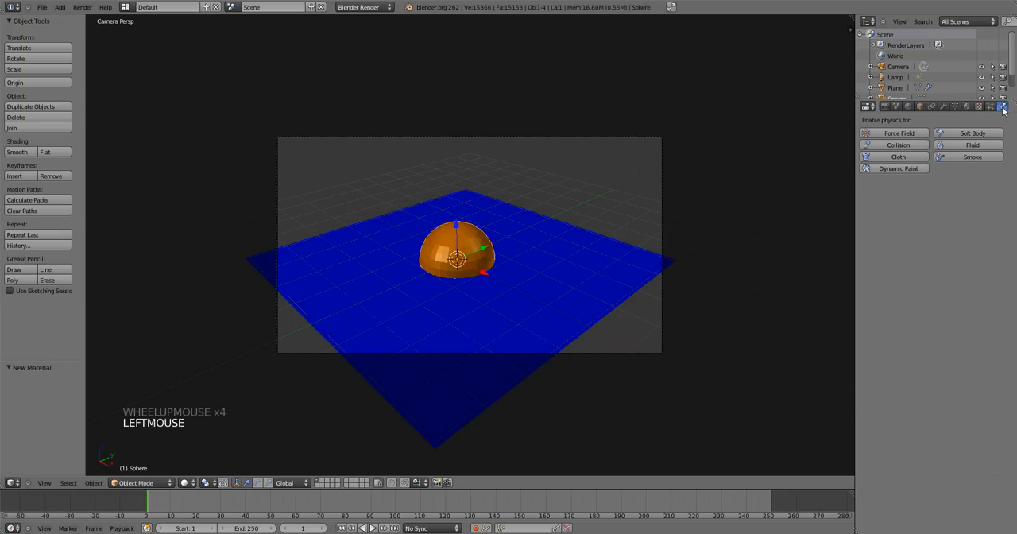
Step: Make the sphere a Dynamic Paint brush painting with its own Material.002 colour
click(893, 168)
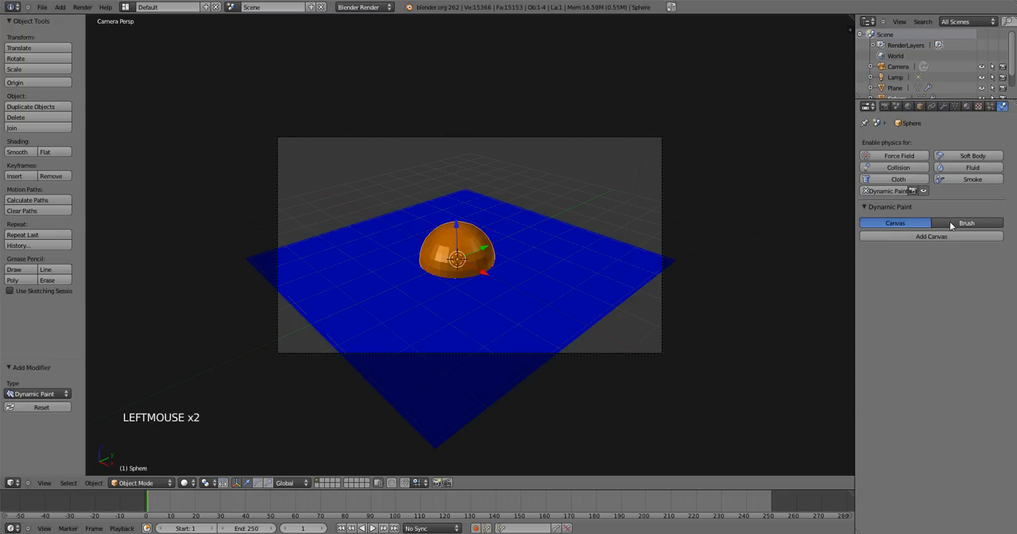
click(966, 222)
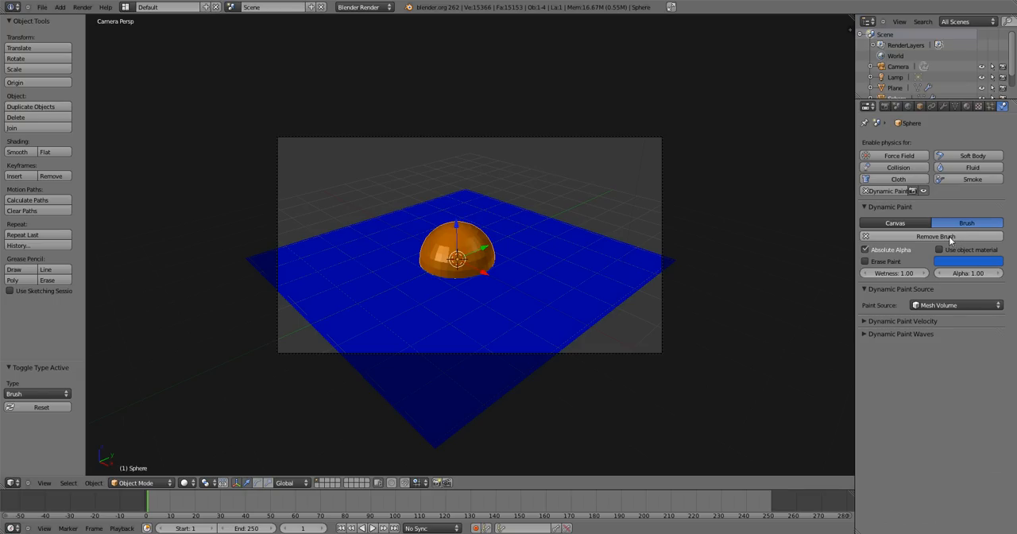
click(939, 250)
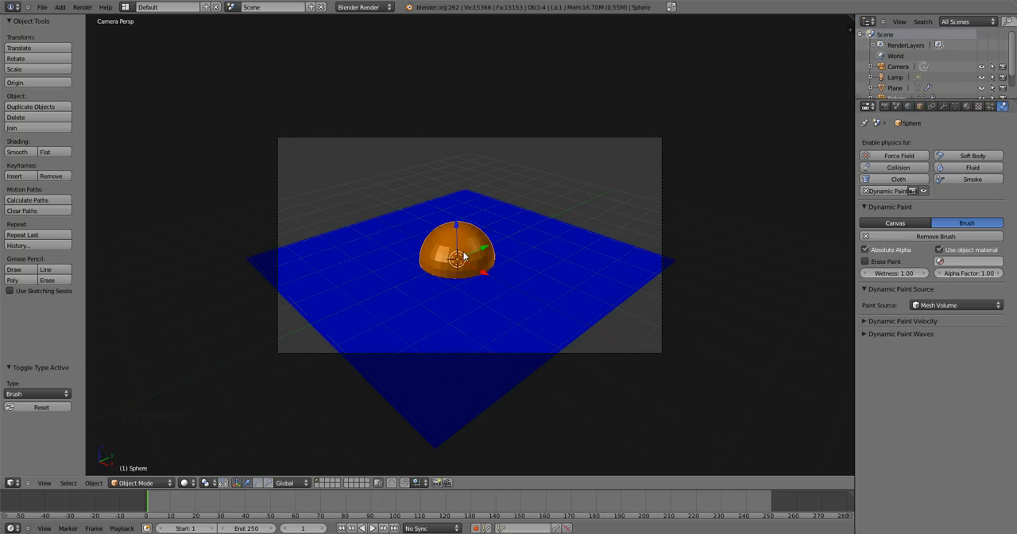
mouse_move(461, 251)
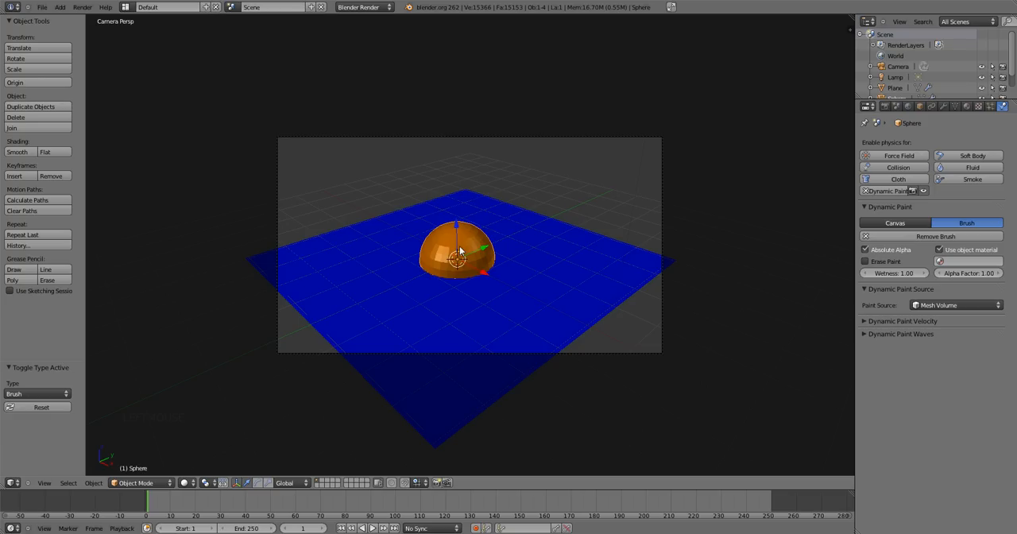
mouse_move(448, 245)
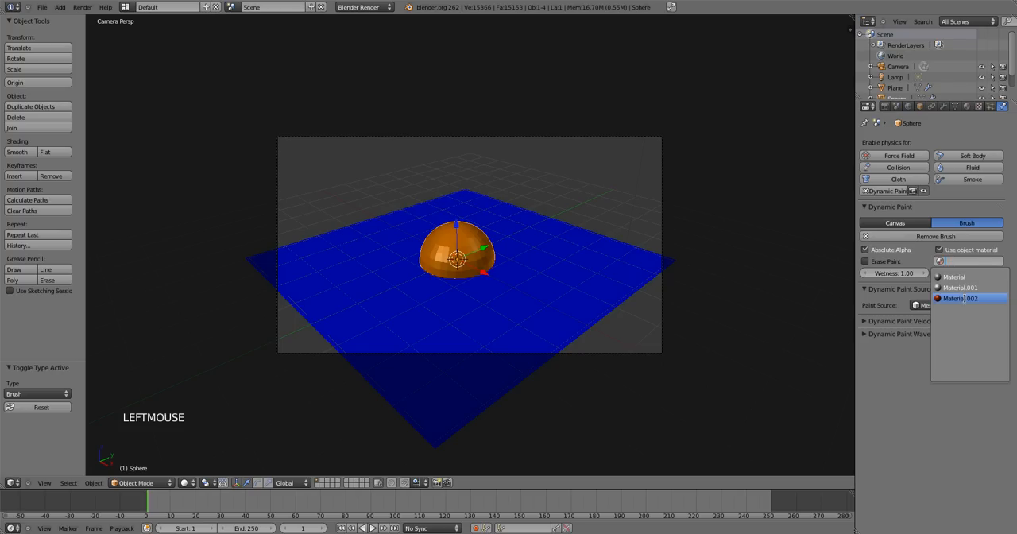
click(957, 298)
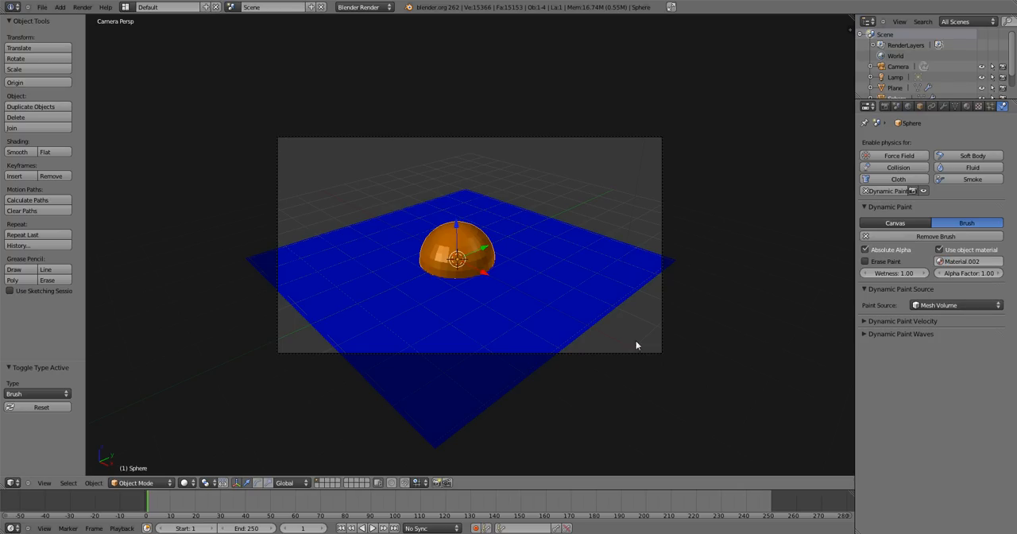
mouse_move(484, 251)
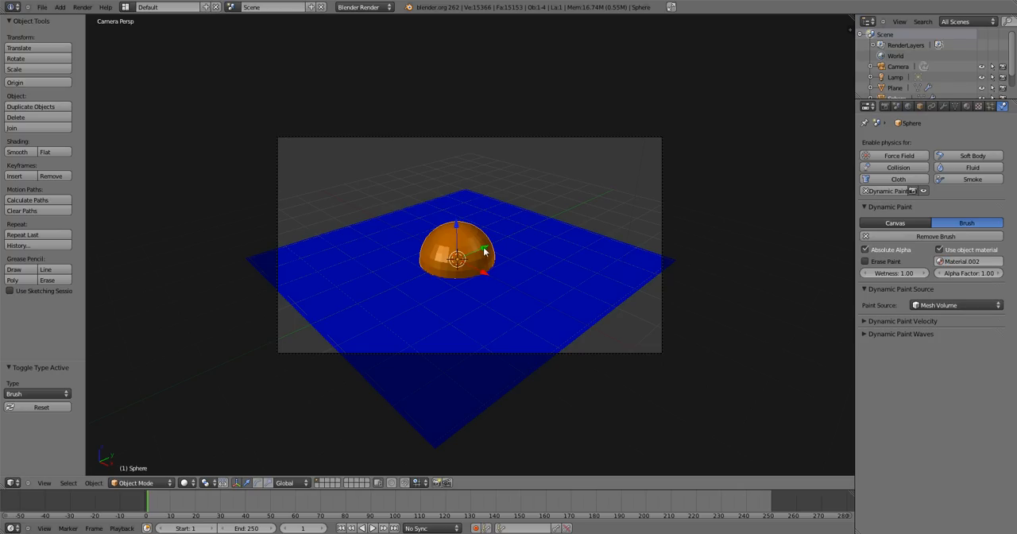
Step: Keyframe the sphere's location from the plane's left edge across to the other side
drag(458, 255, 358, 294)
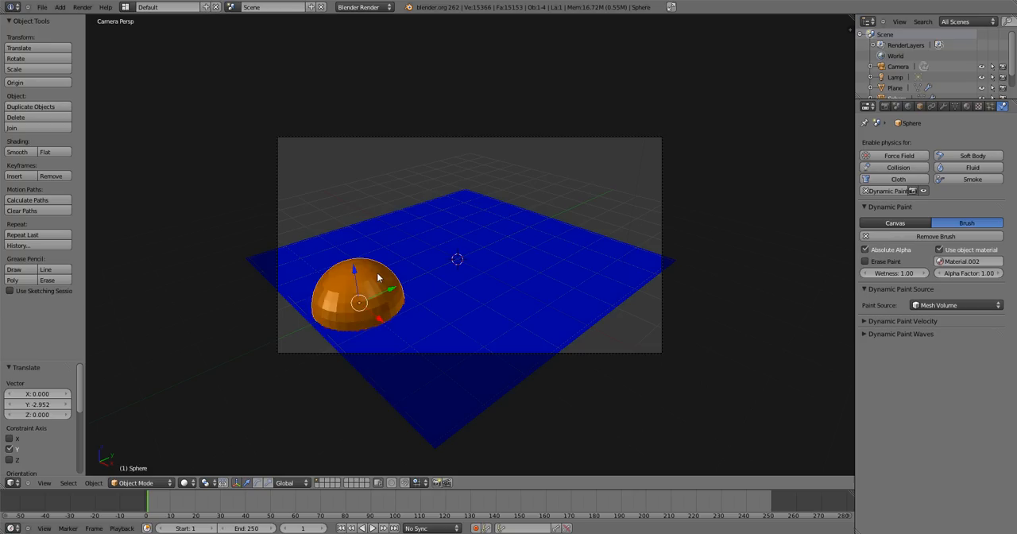
key(i)
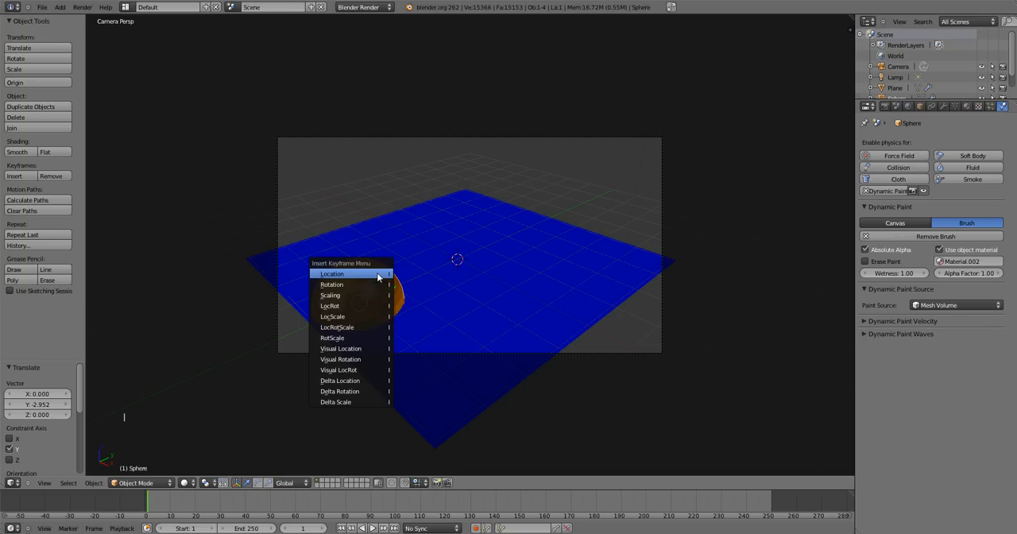
click(332, 274)
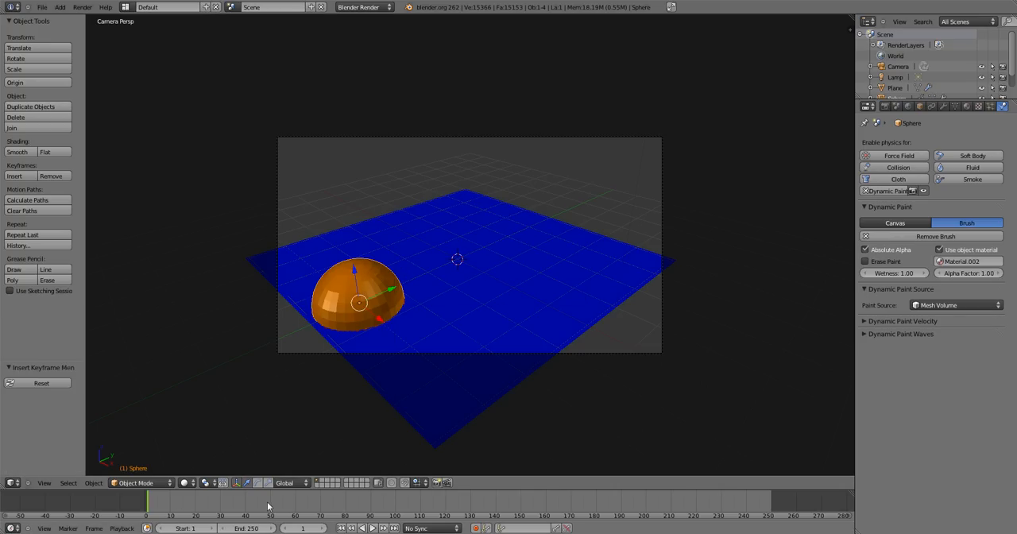
click(267, 506)
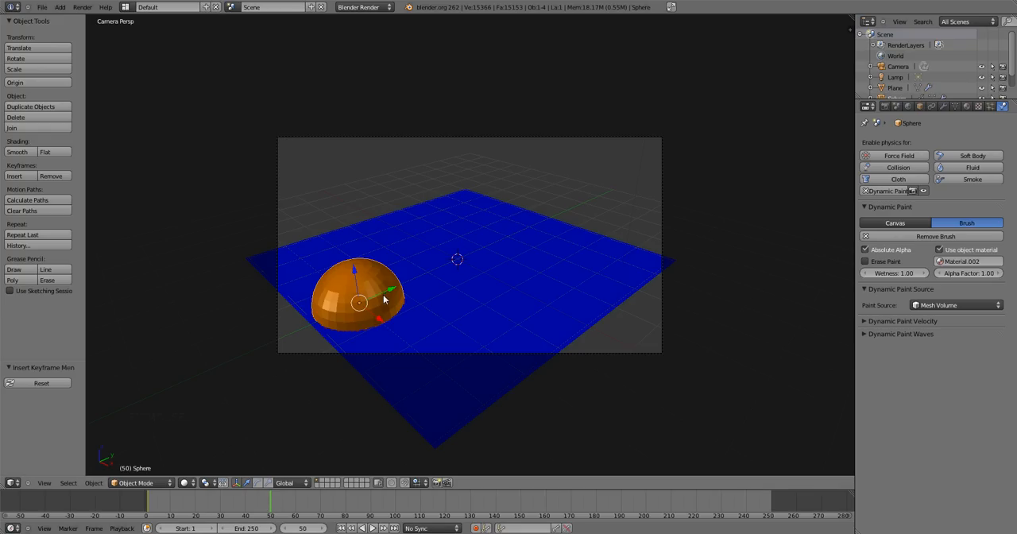
drag(359, 301, 499, 236)
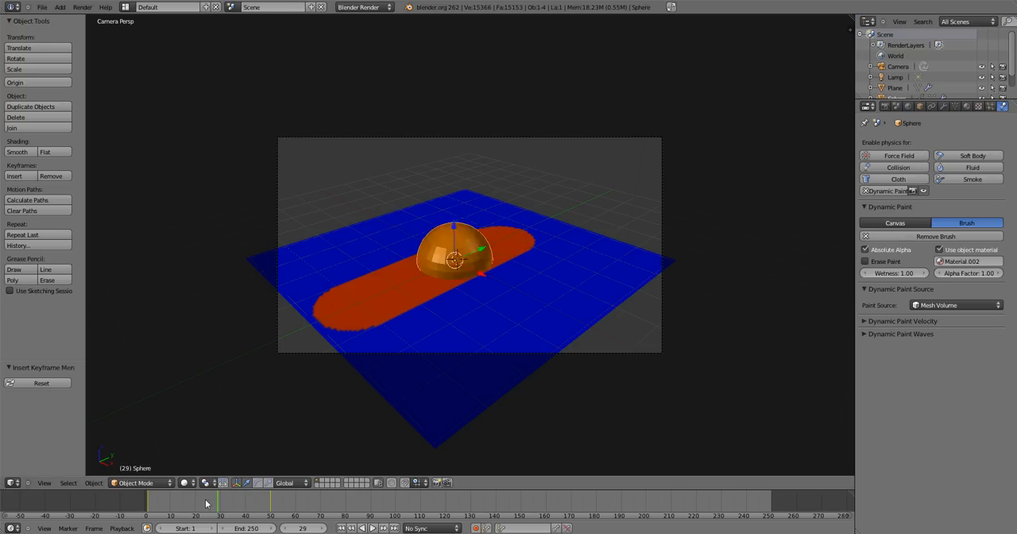
Step: Play the animation from frame 1 so the sphere paints an orange trail, then stop
click(147, 506)
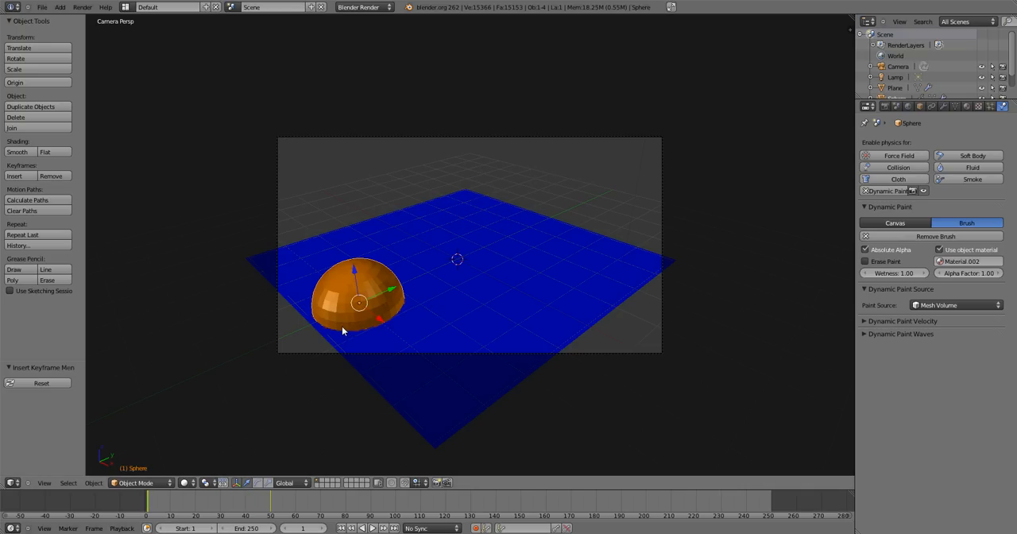
key(alt+a)
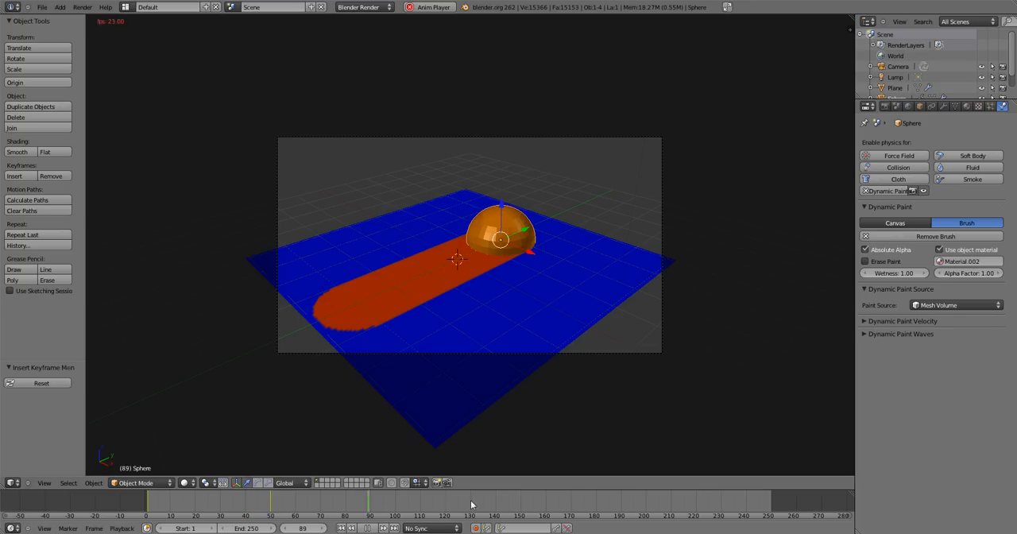
key(esc)
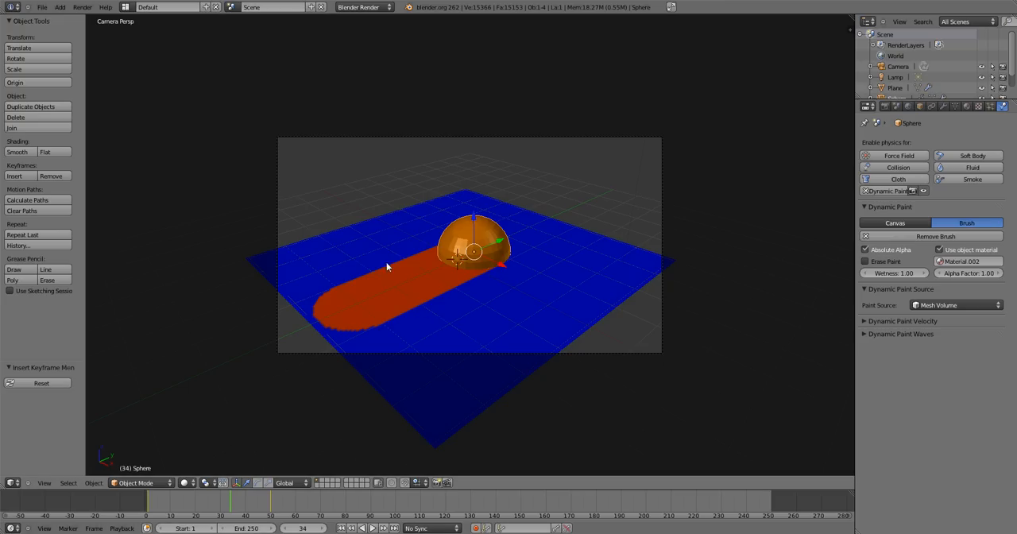
mouse_move(414, 293)
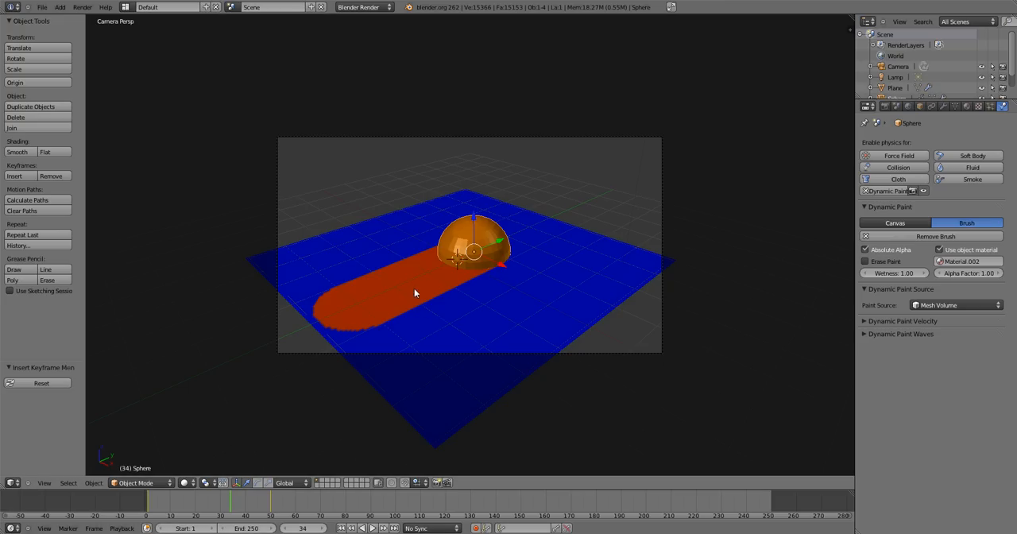
Step: Render the current frame showing the orange sphere and its trail on the blue plane
key(F12)
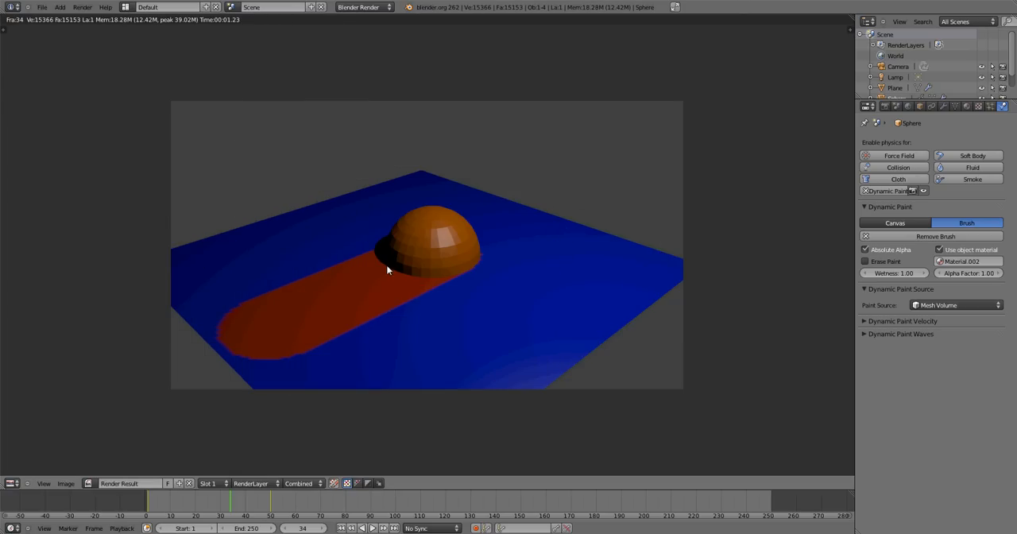
mouse_move(414, 276)
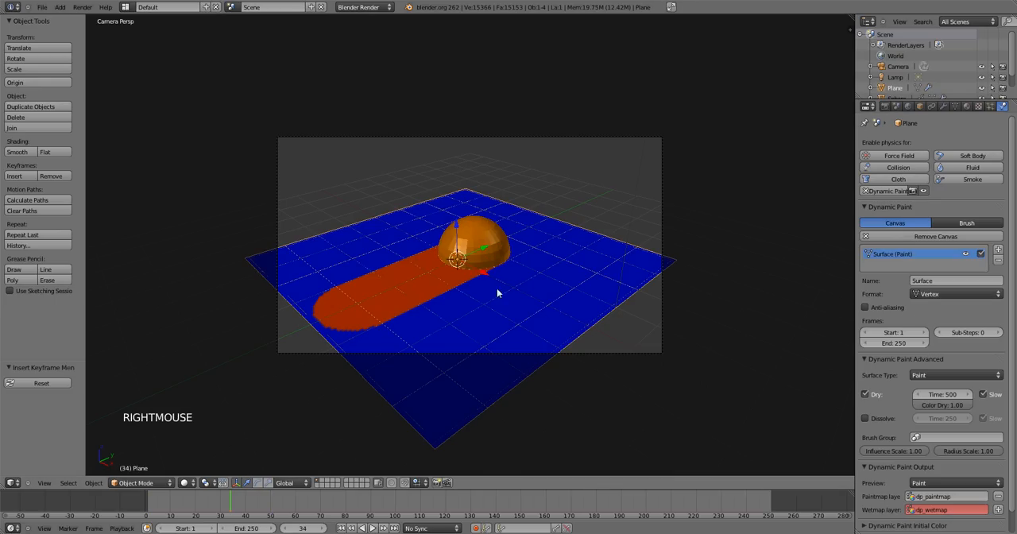
mouse_move(582, 258)
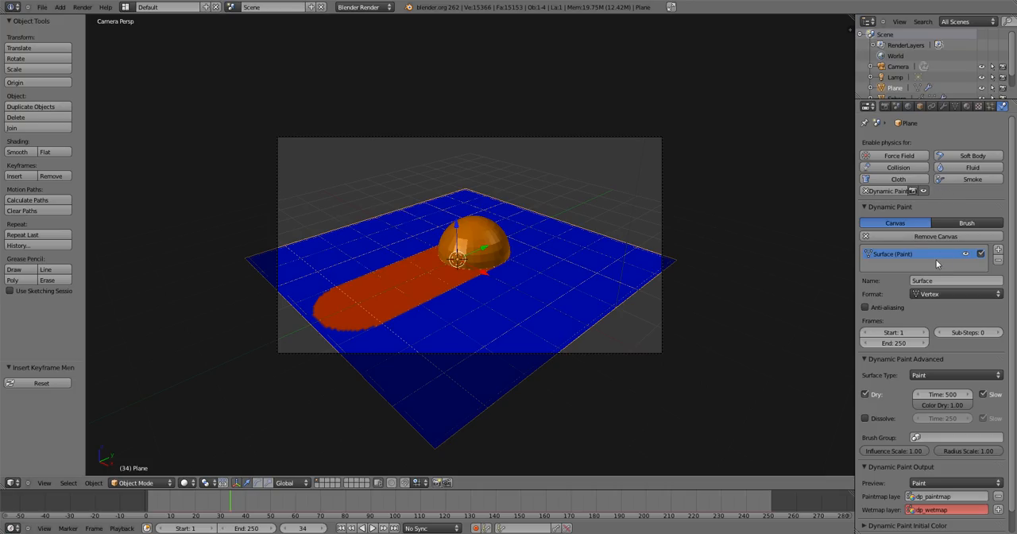
Step: Add a second Waves surface to the plane canvas and play back the rippling
click(998, 249)
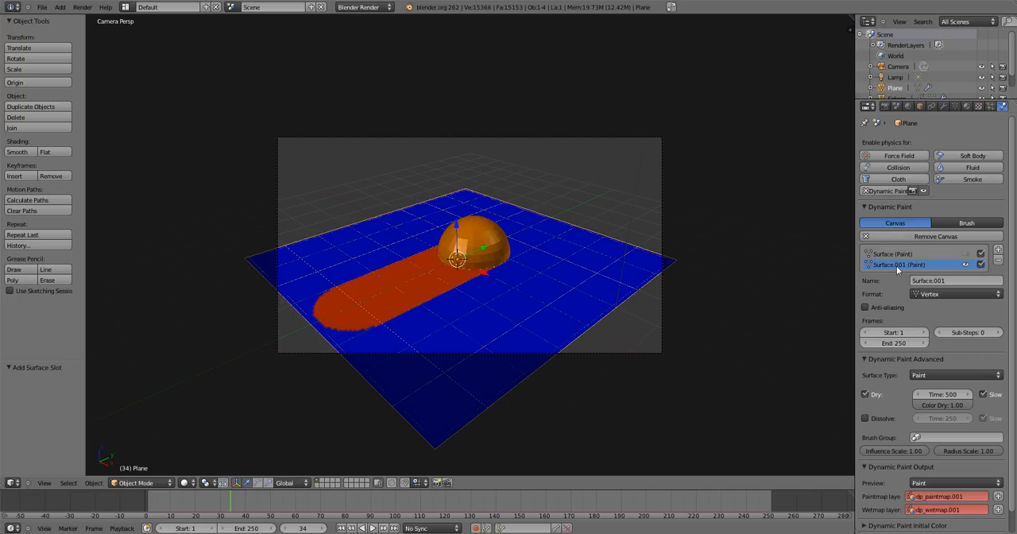
scroll(down, 3)
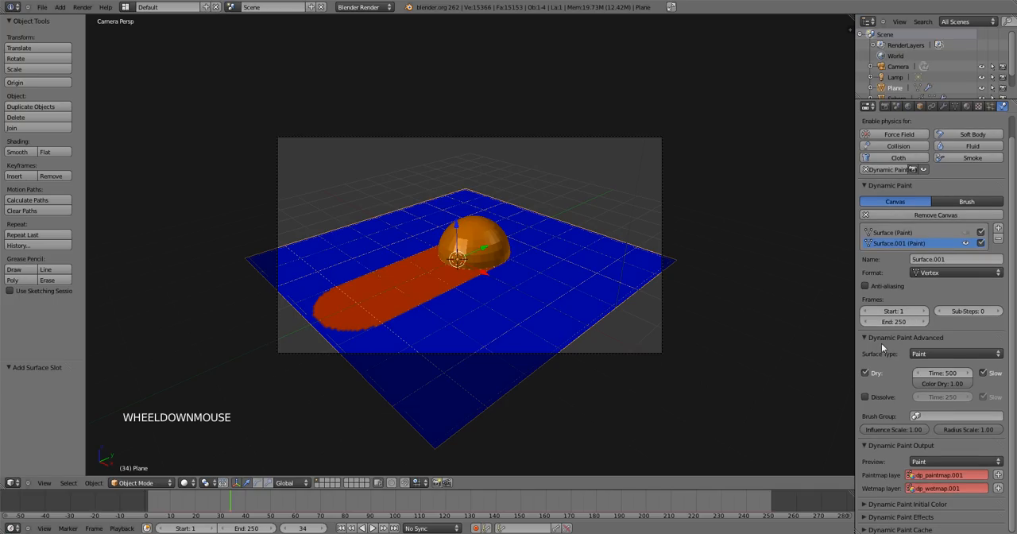
click(953, 353)
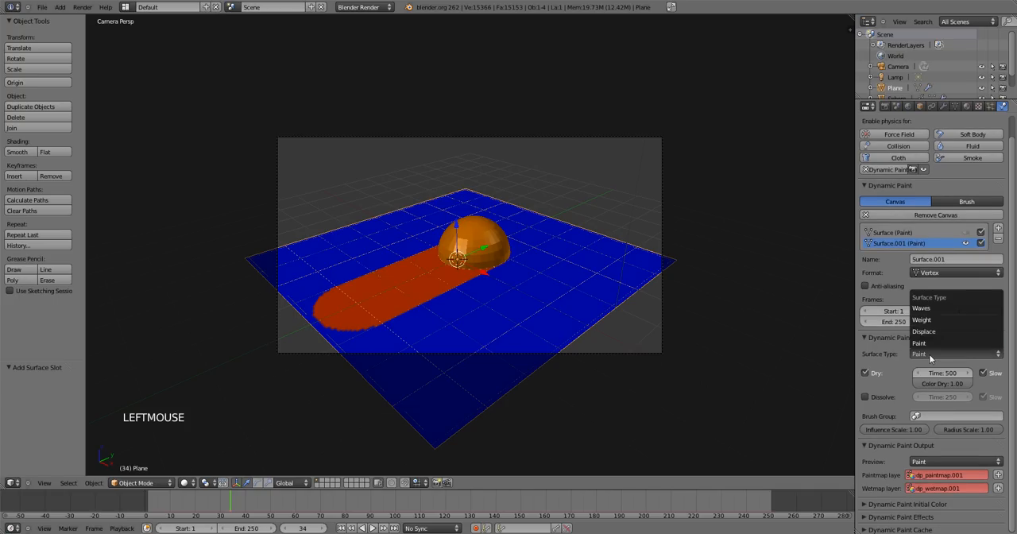
click(921, 306)
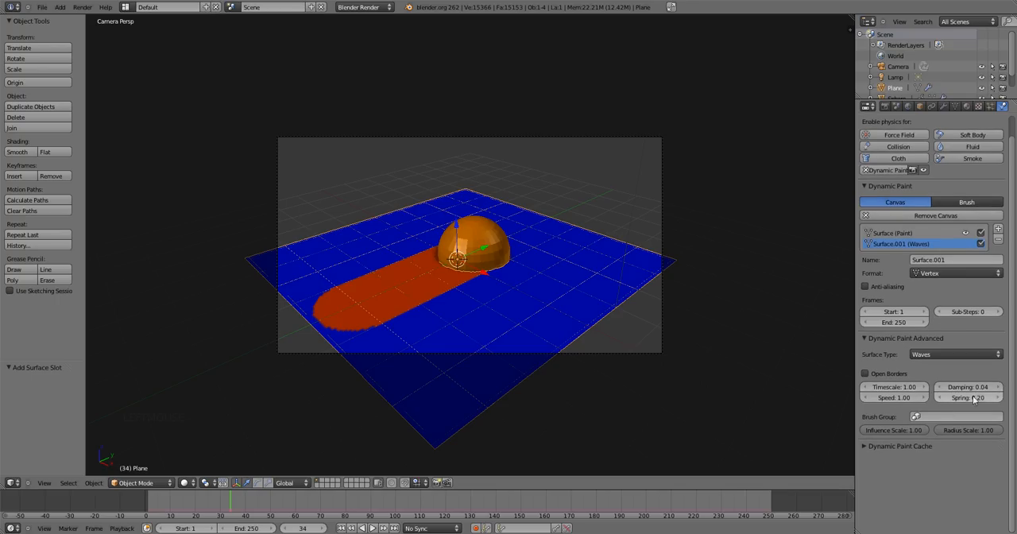
mouse_move(968, 387)
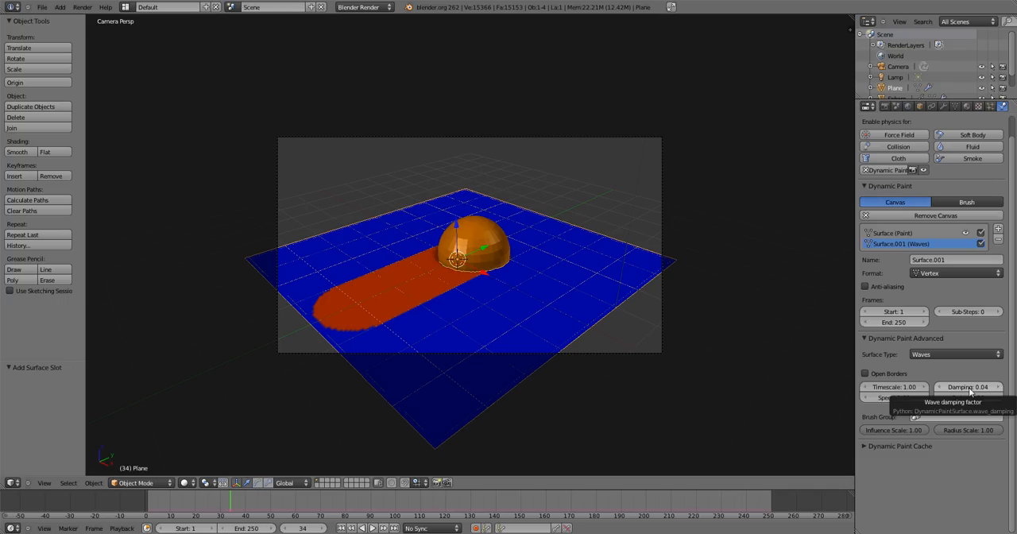
mouse_move(461, 279)
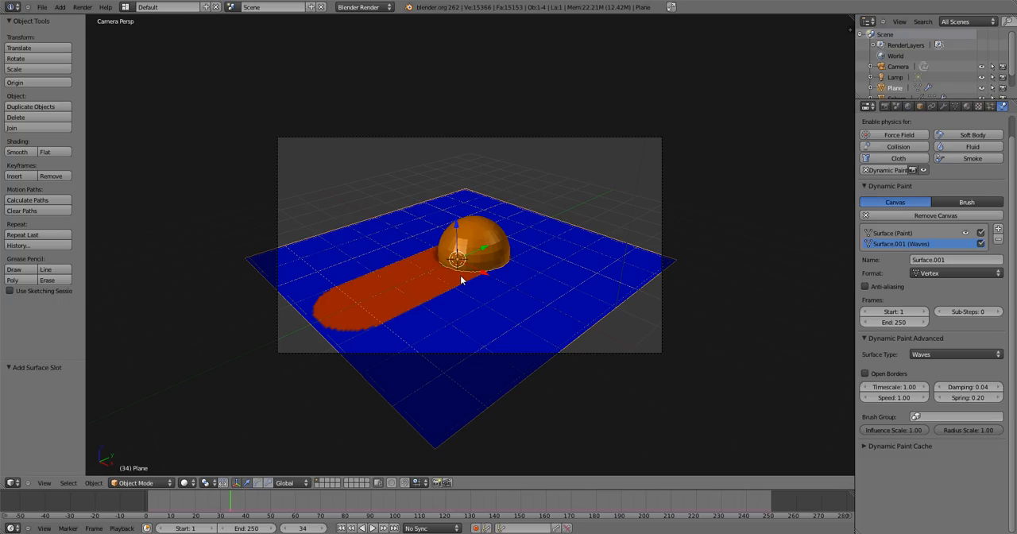
key(alt+a)
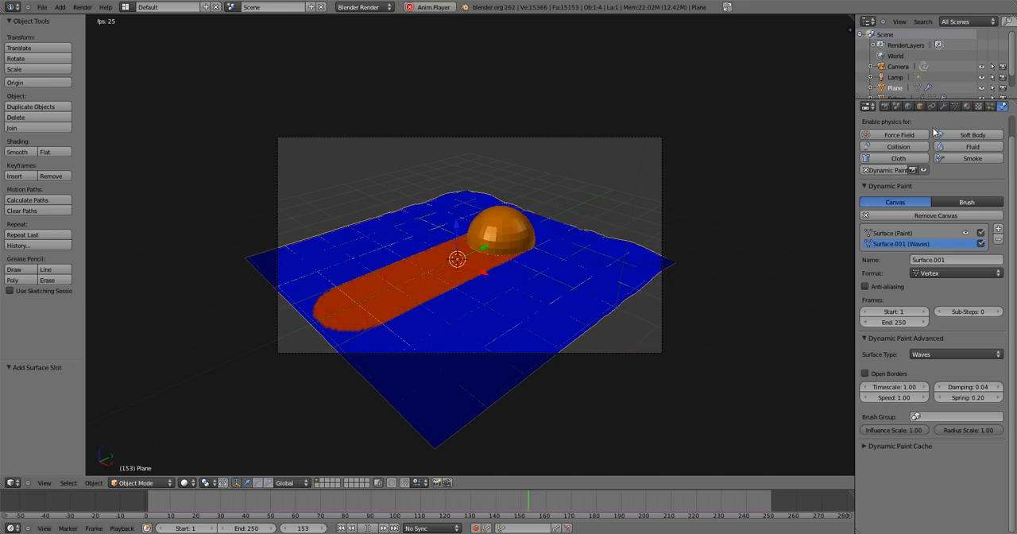
Step: Show the plane's modifier stack with its Dynamic Paint modifier
click(944, 105)
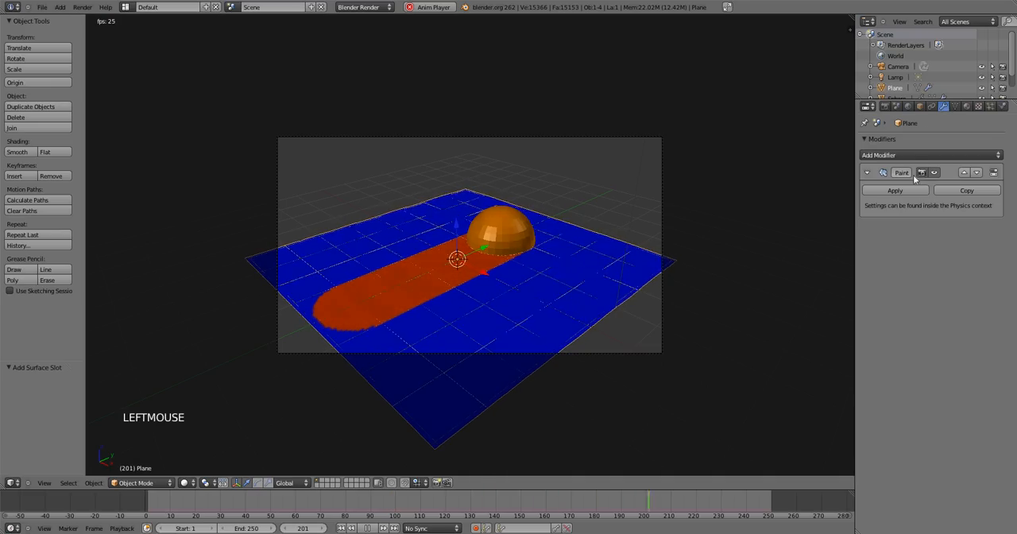
Step: Add a Subdivision Surface modifier to the plane, stop playback and pick a frame to render
click(906, 156)
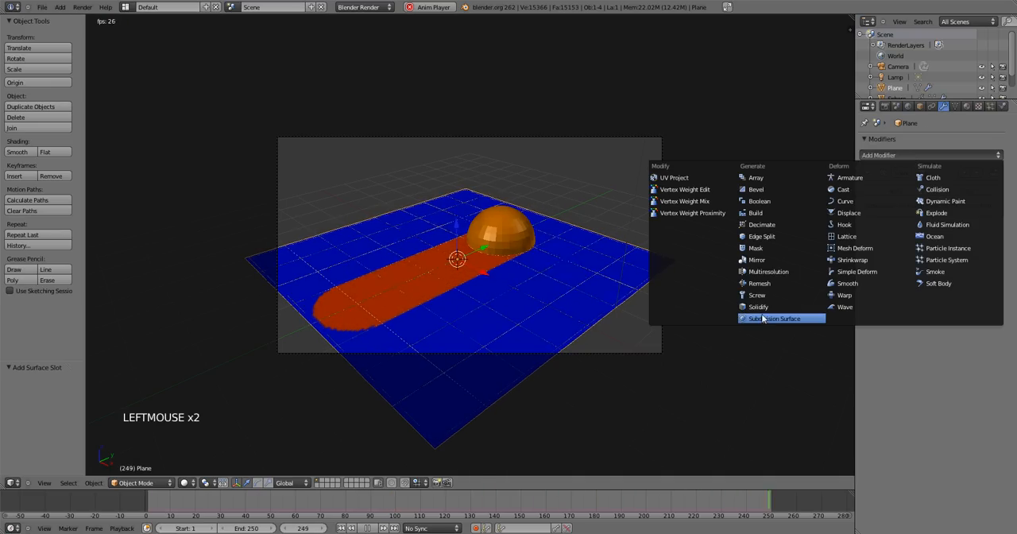
click(780, 318)
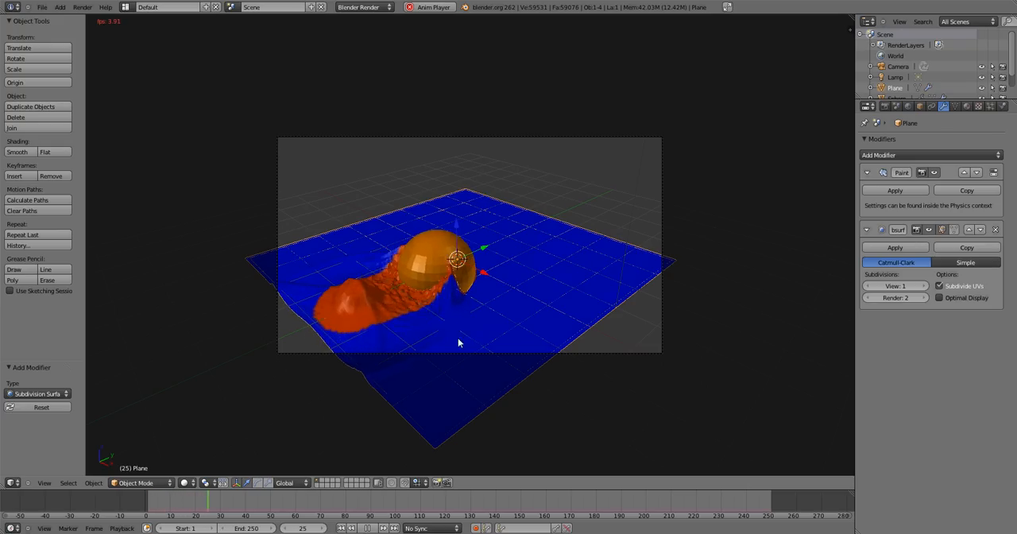
key(Space)
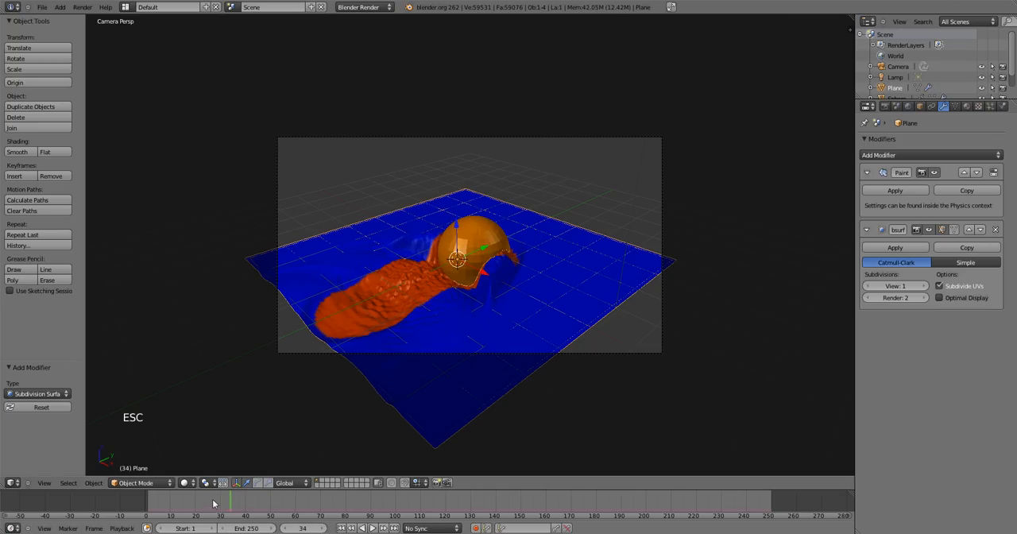
click(231, 497)
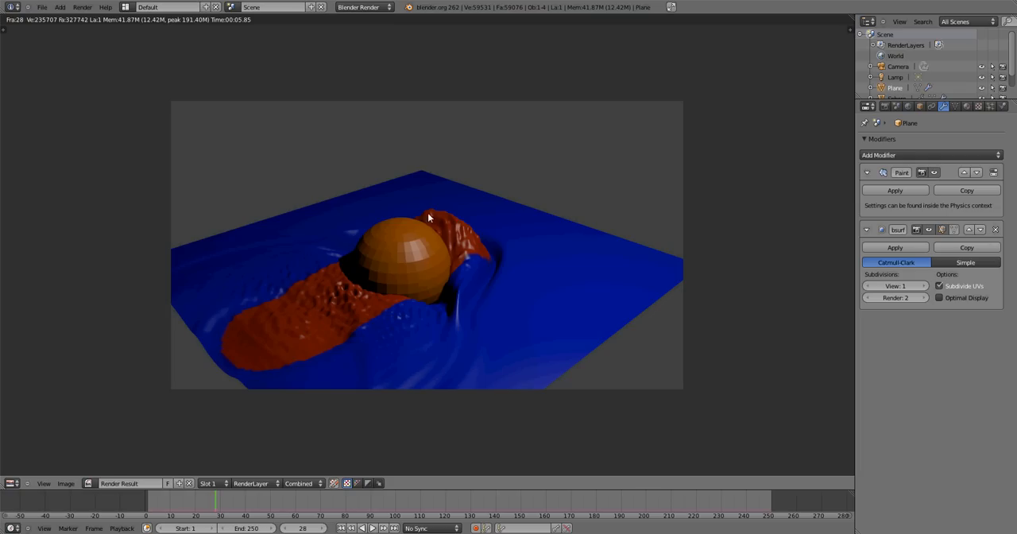
mouse_move(452, 261)
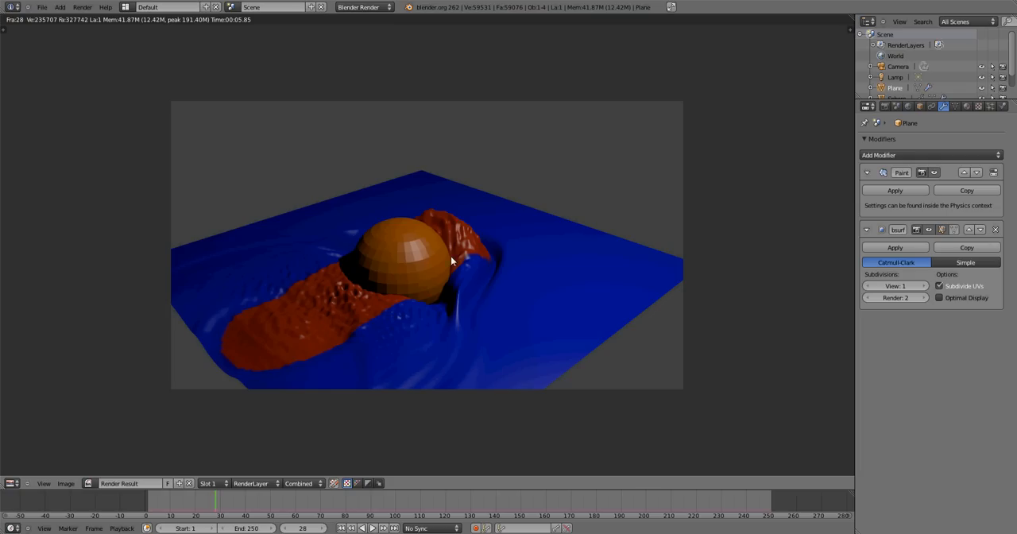
mouse_move(467, 300)
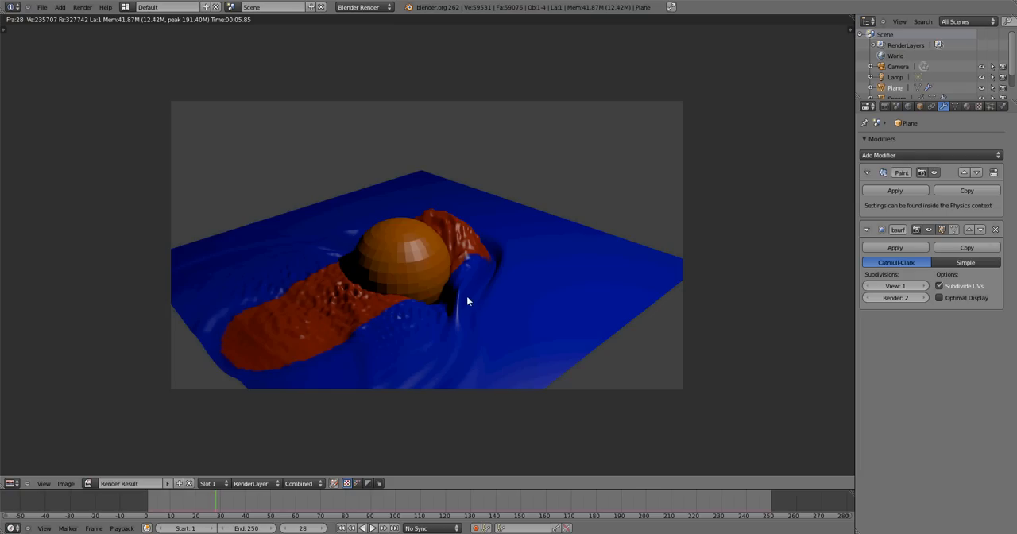
mouse_move(458, 294)
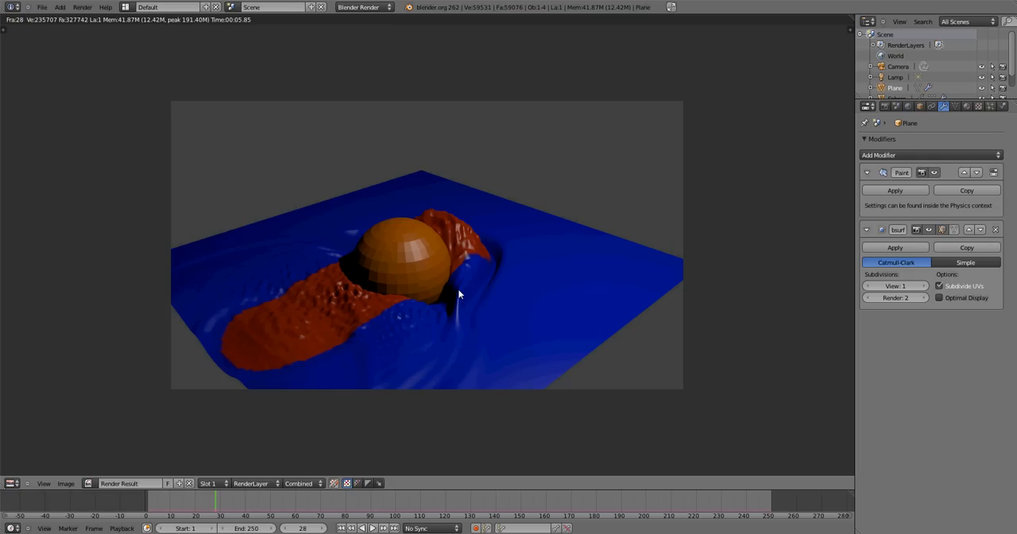